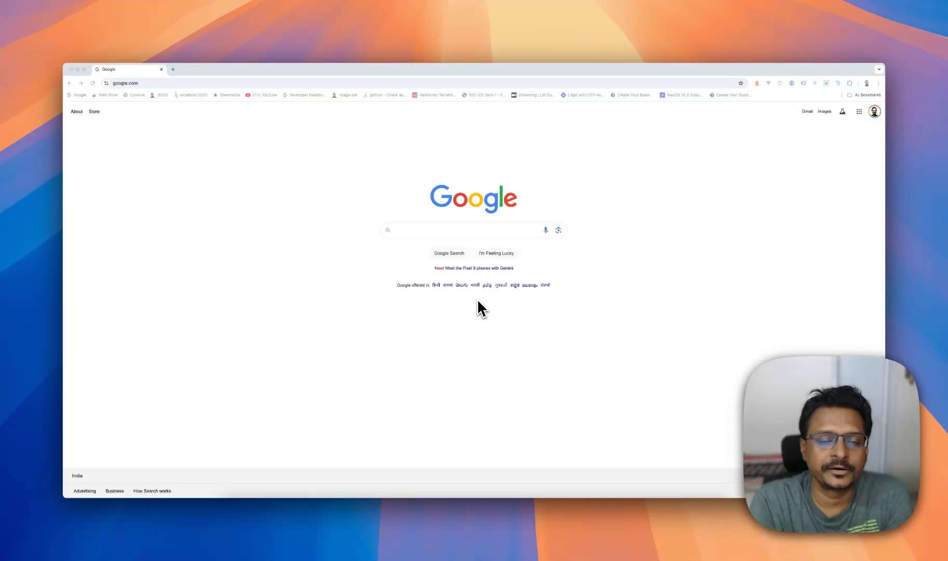
mouse_move(368, 130)
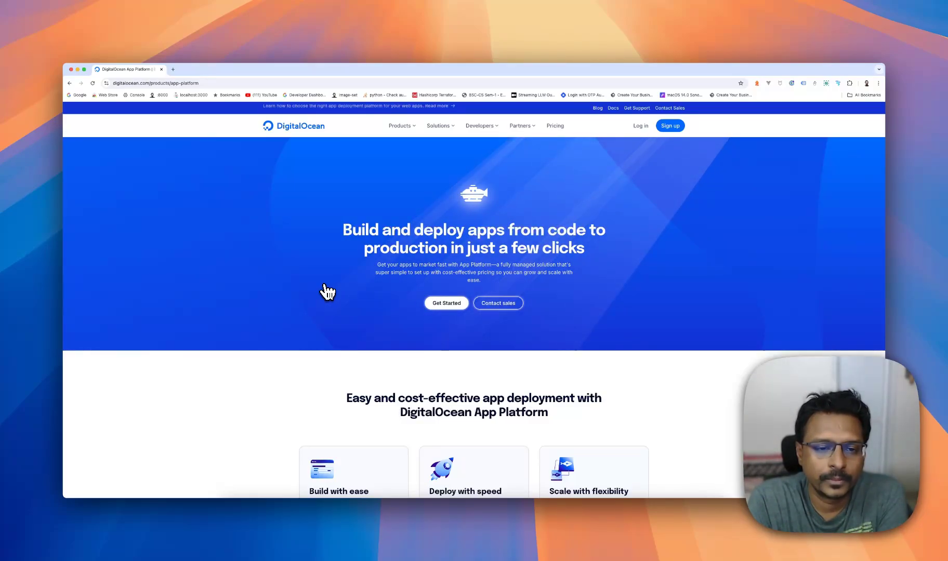
mouse_move(607, 327)
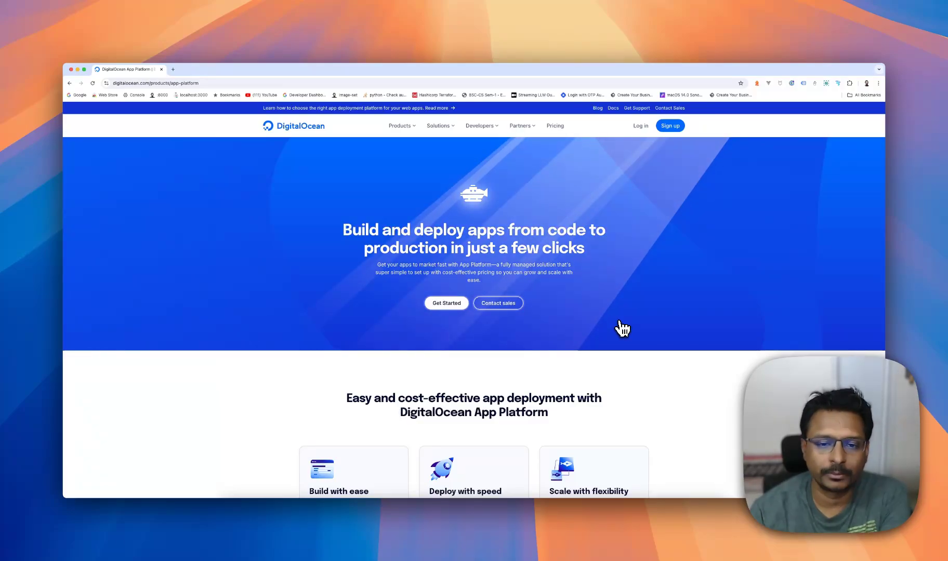
Scroll through the App Platform product page's feature and pricing blurbs and back up
scroll("down", 3)
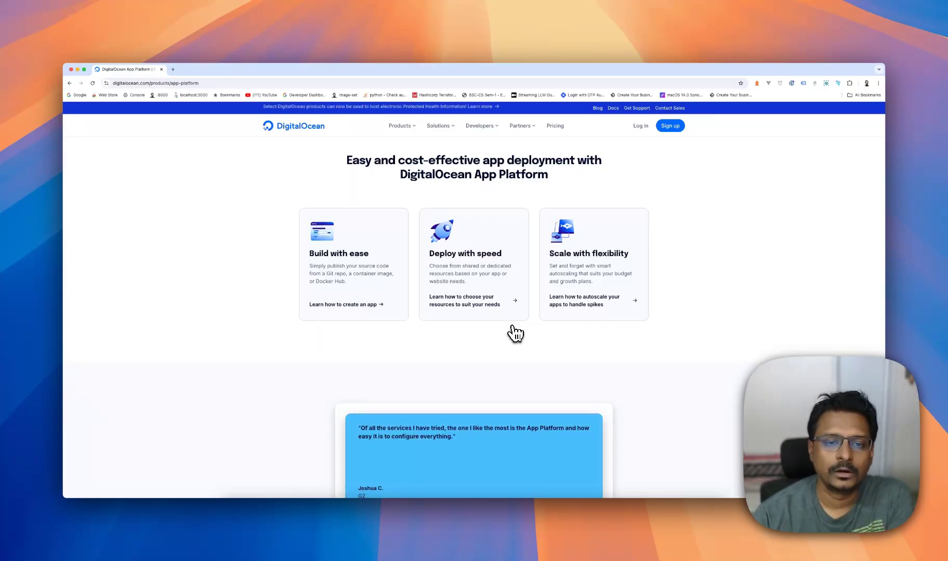
scroll("down", 3)
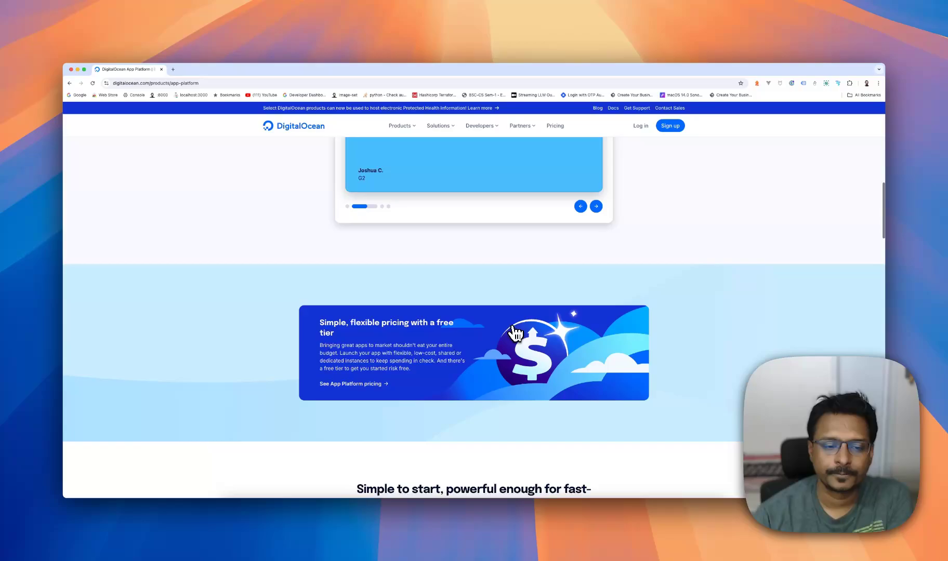
scroll("up", 3)
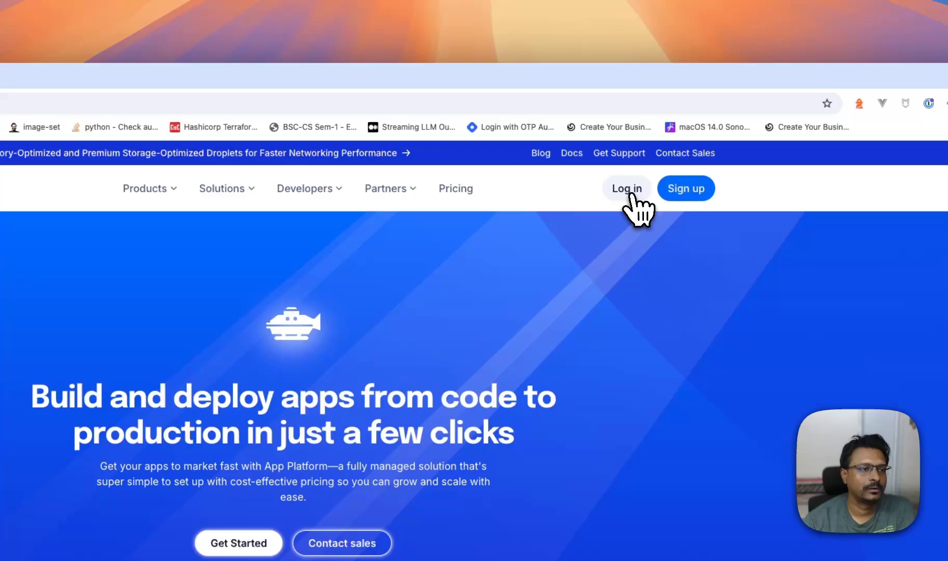
Log in, go to App Platform and choose Docker Hub as the new app's source provider
left_click(626, 188)
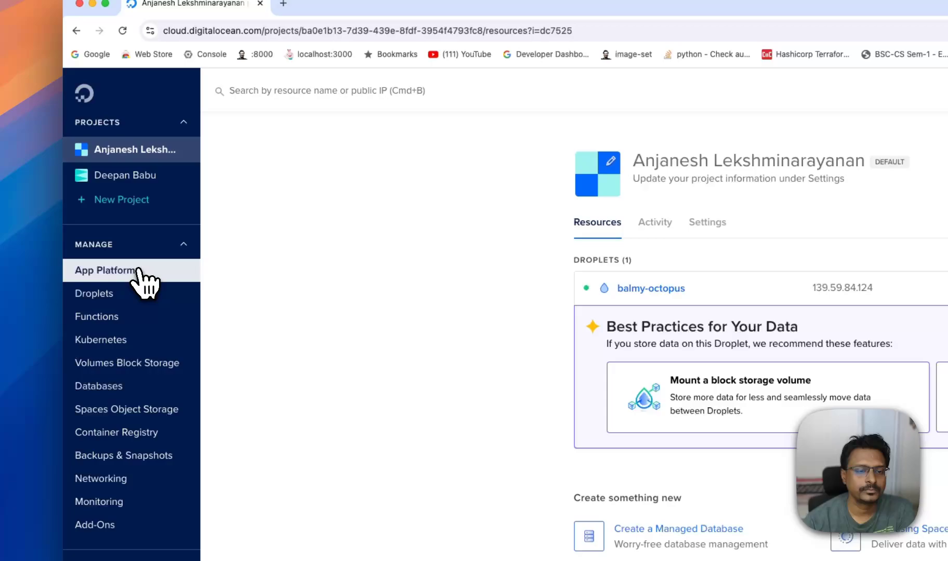
left_click(103, 270)
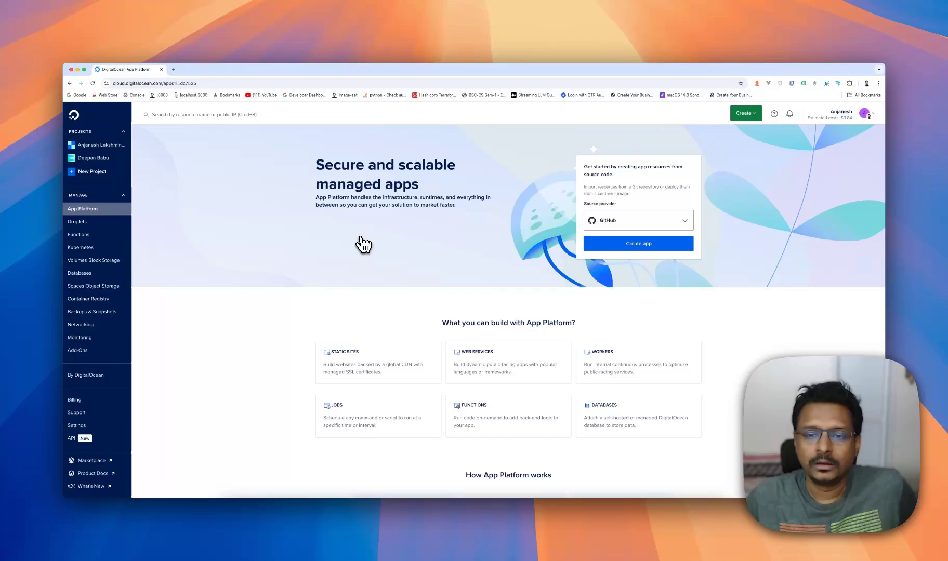
left_click(638, 220)
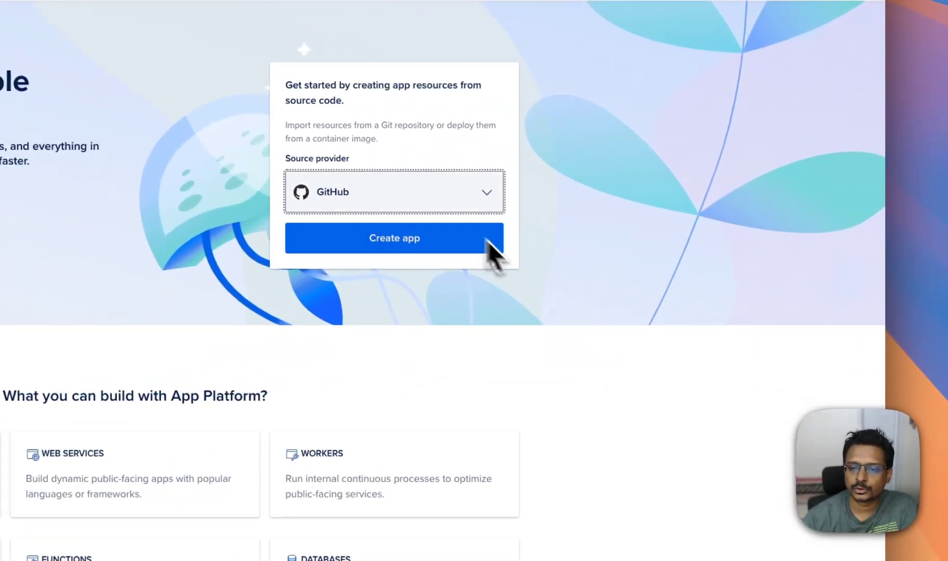
left_click(392, 192)
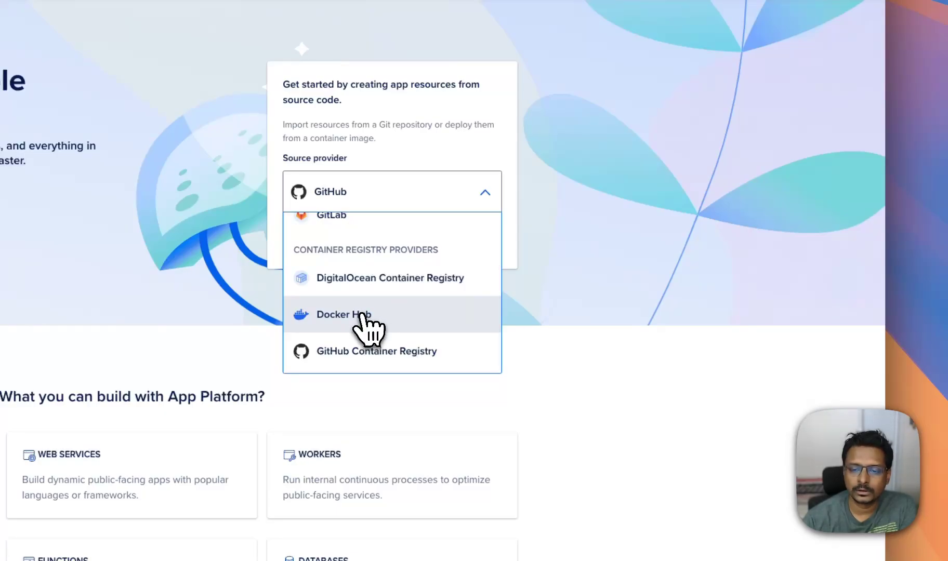
left_click(339, 315)
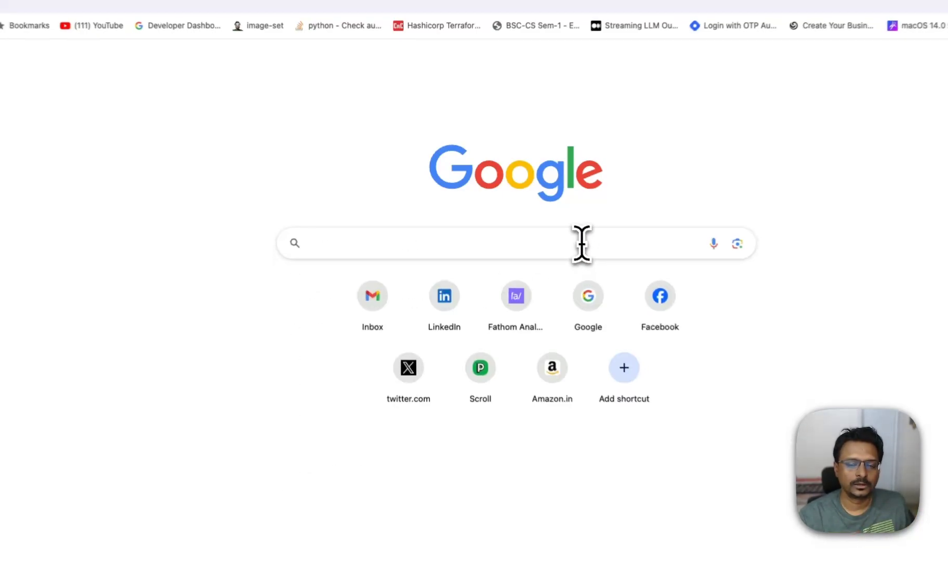
Search Google for 'quickchart' and open the QuickChart homepage from the results
type("quickchart")
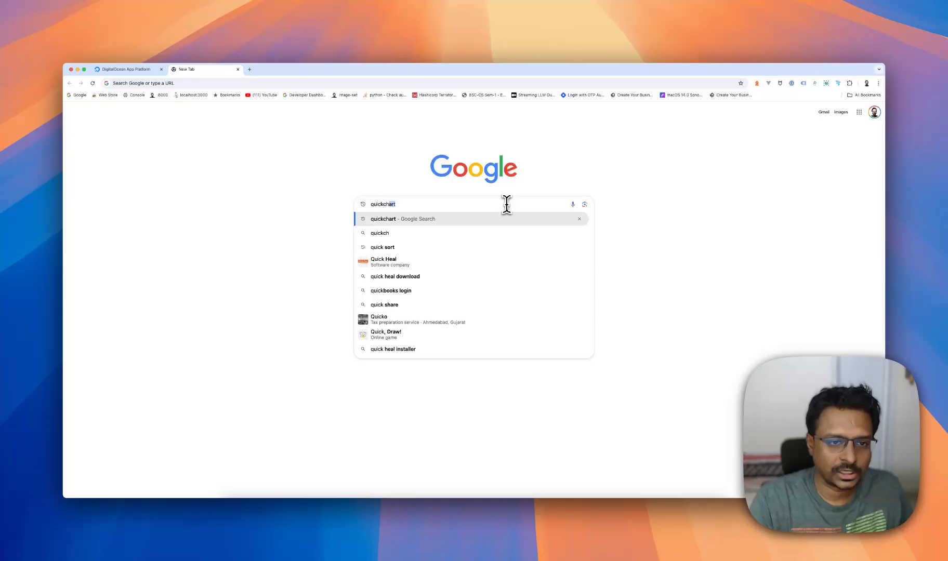
key("Enter")
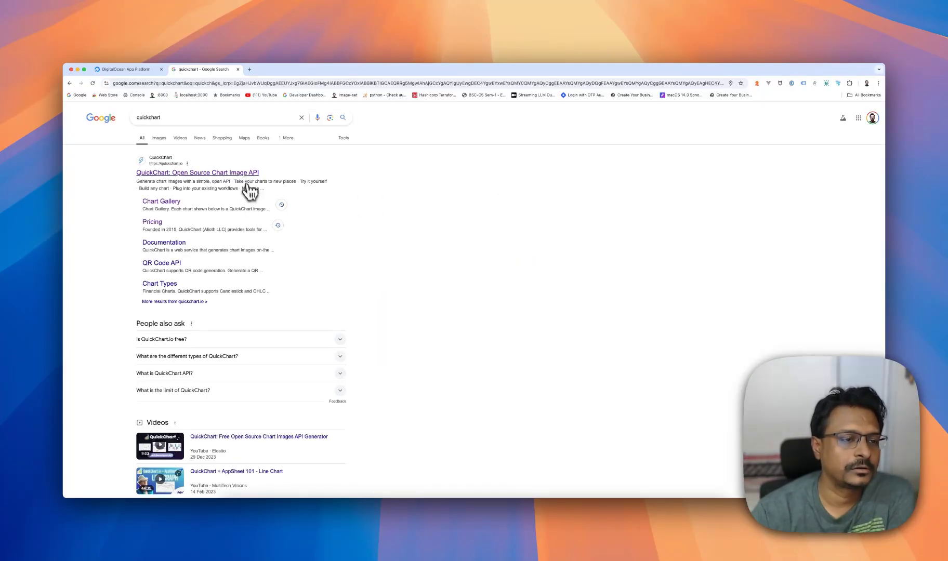
left_click(197, 172)
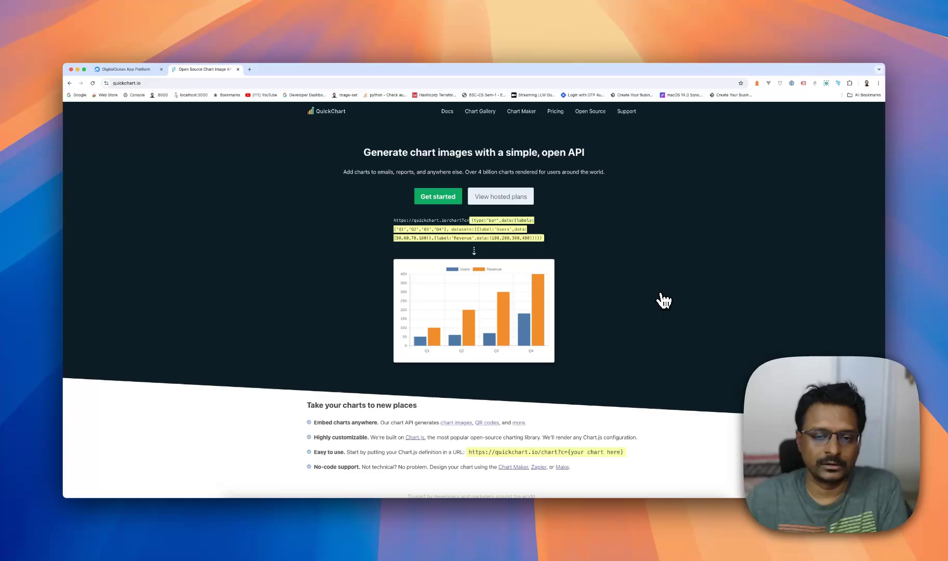
mouse_move(594, 300)
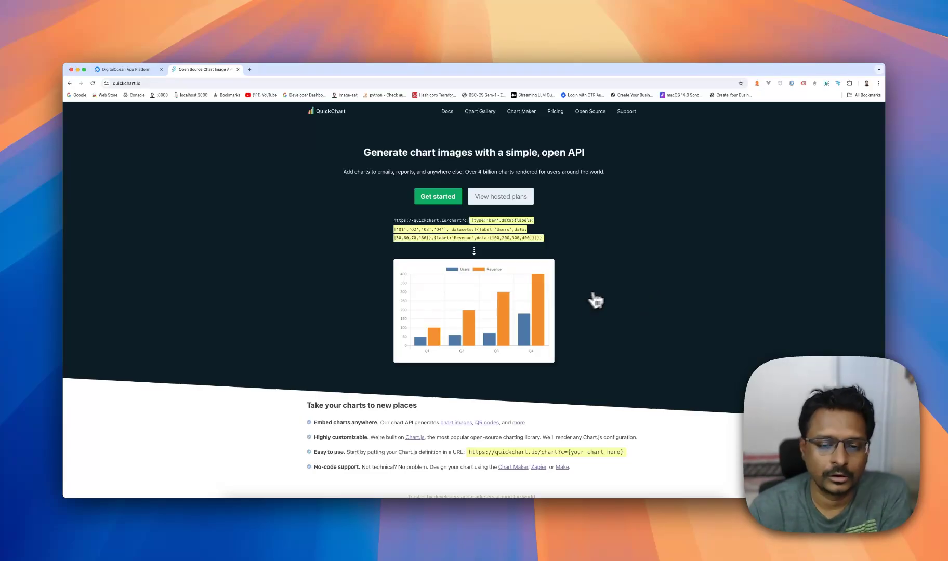
mouse_move(607, 297)
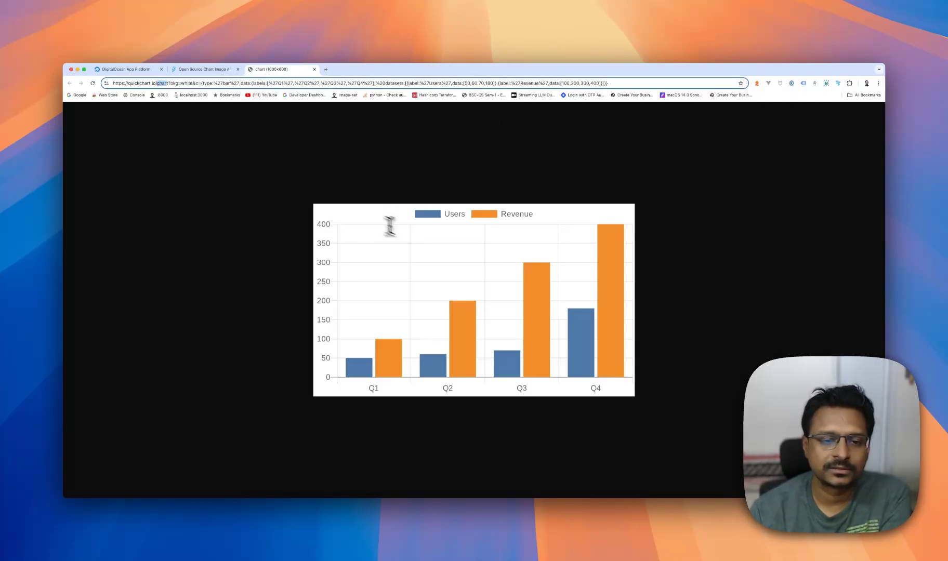
mouse_move(320, 143)
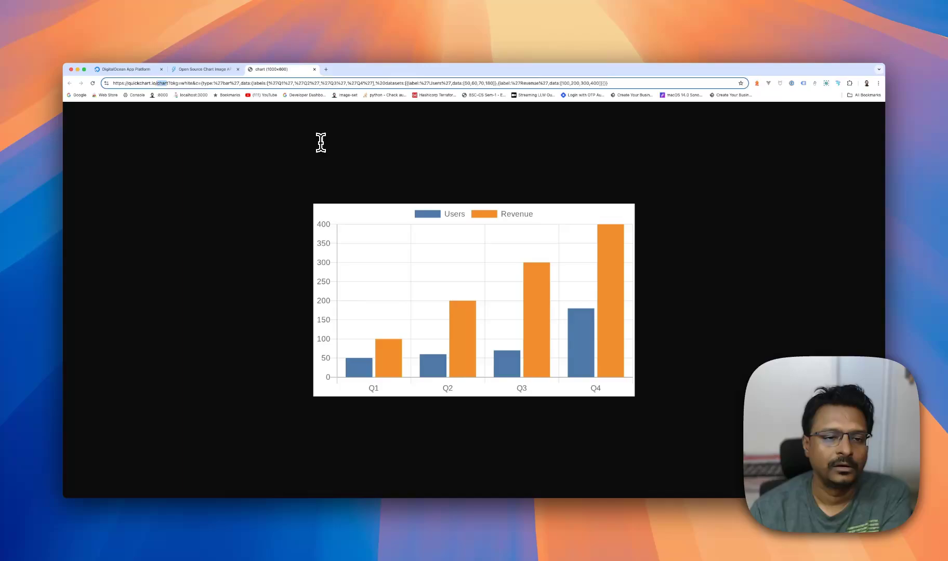
mouse_move(391, 176)
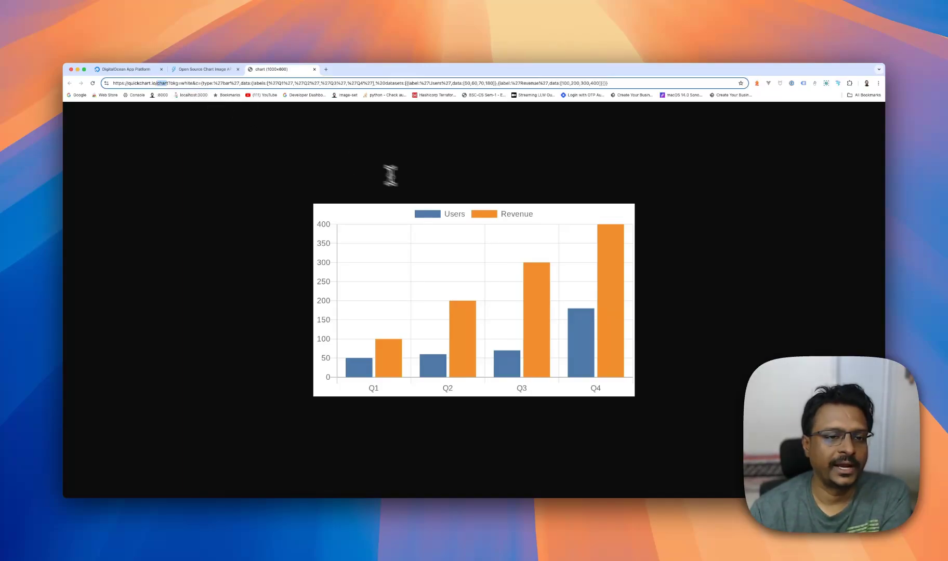
mouse_move(202, 127)
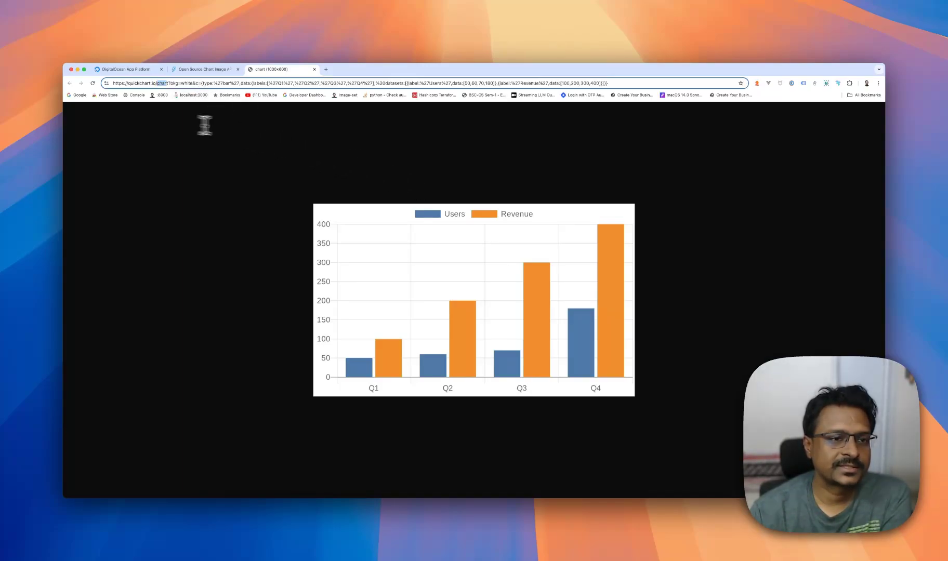
mouse_move(405, 144)
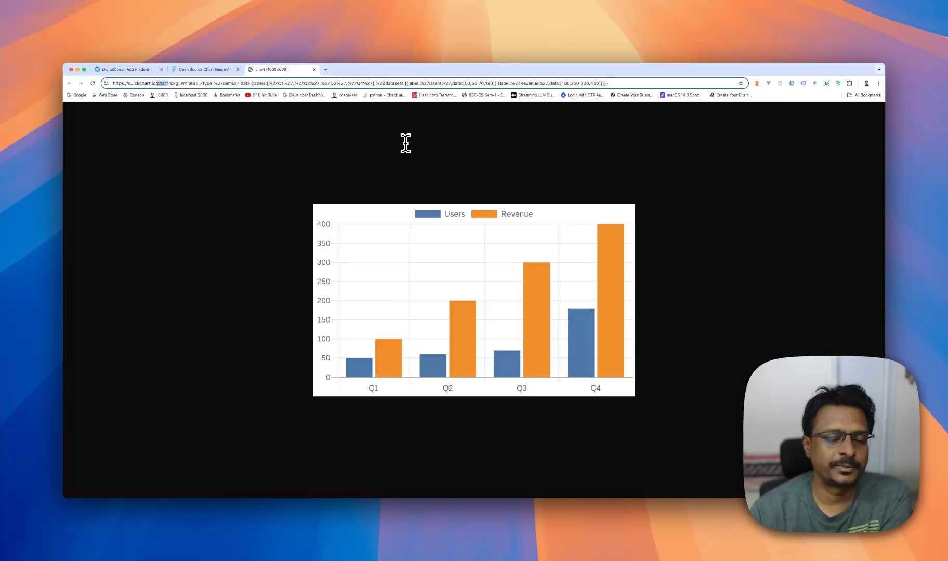
mouse_move(174, 55)
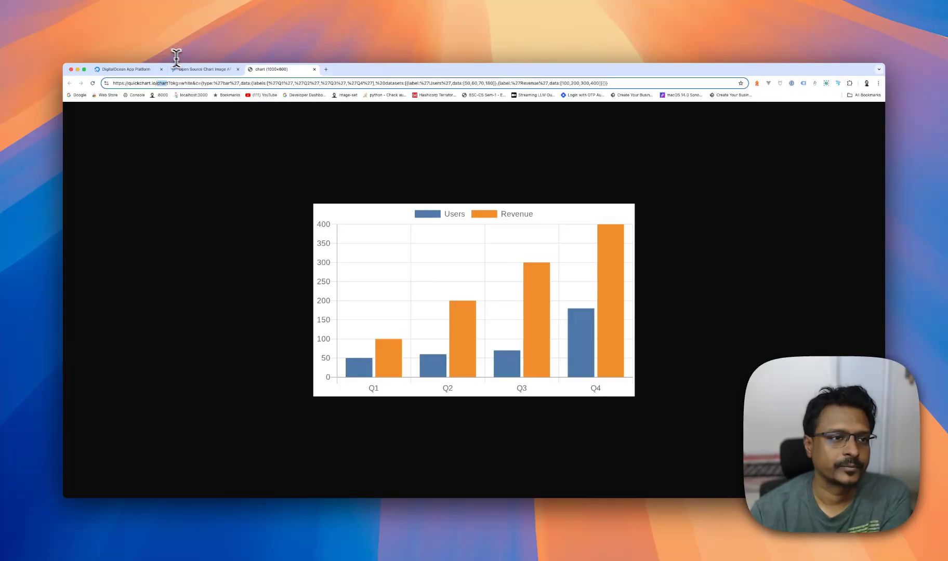
mouse_move(191, 67)
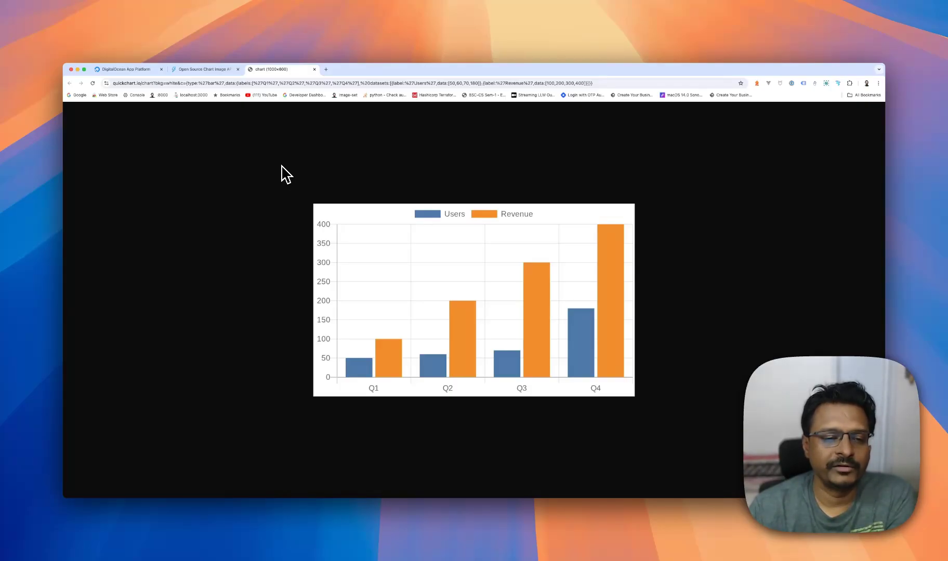
Return to the QuickChart home tab and open its Community/Professional/Enterprise pricing page
left_click(204, 70)
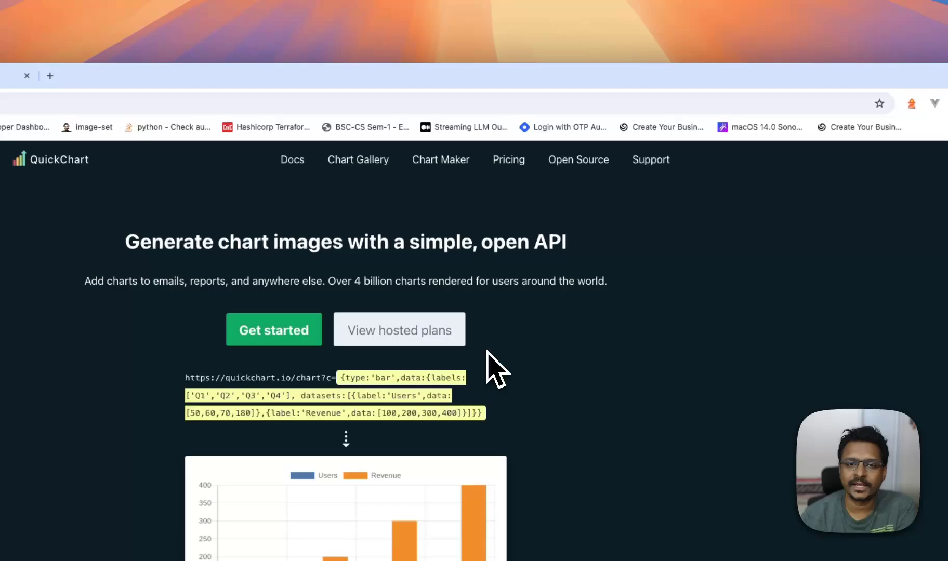
left_click(508, 160)
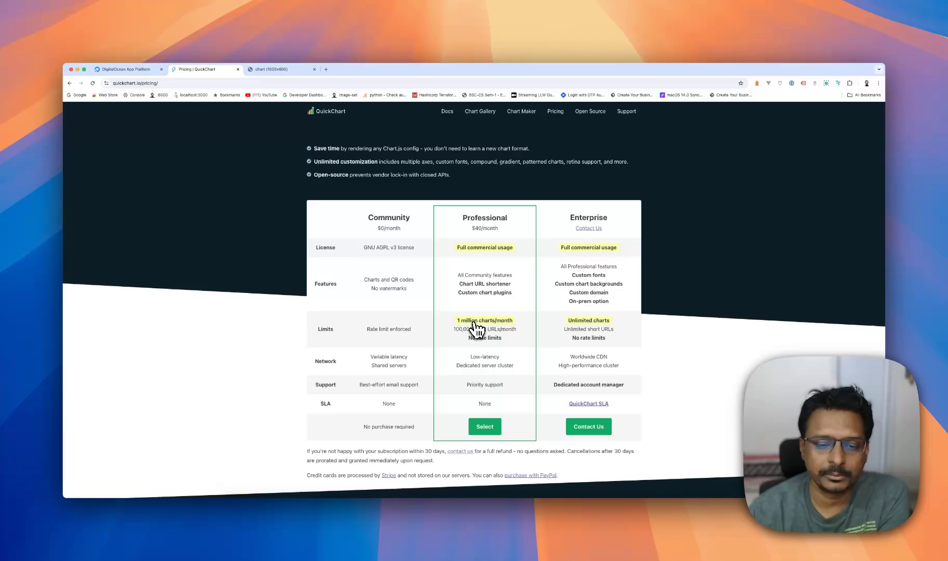
mouse_move(507, 333)
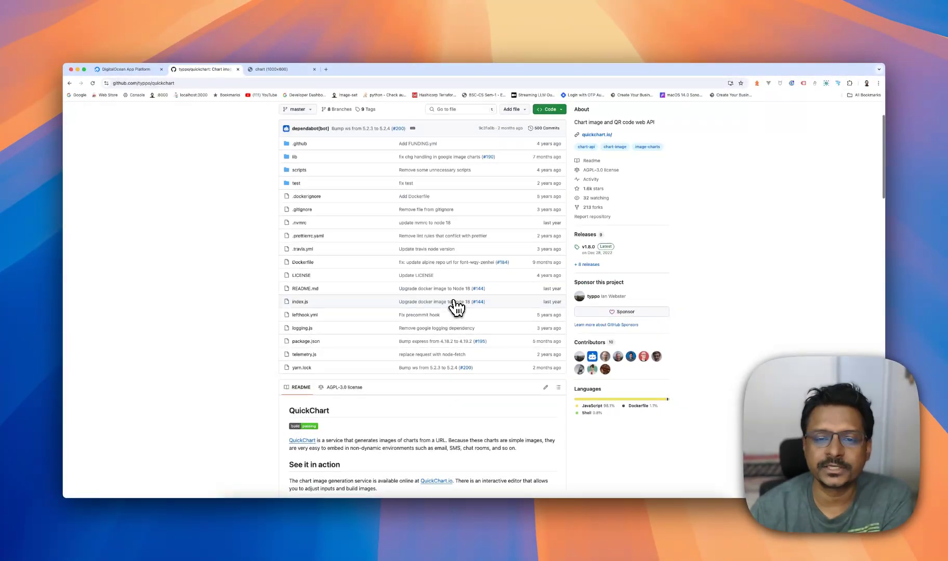
Scroll the QuickChart GitHub README down to its Docker image instructions
scroll("down", 3)
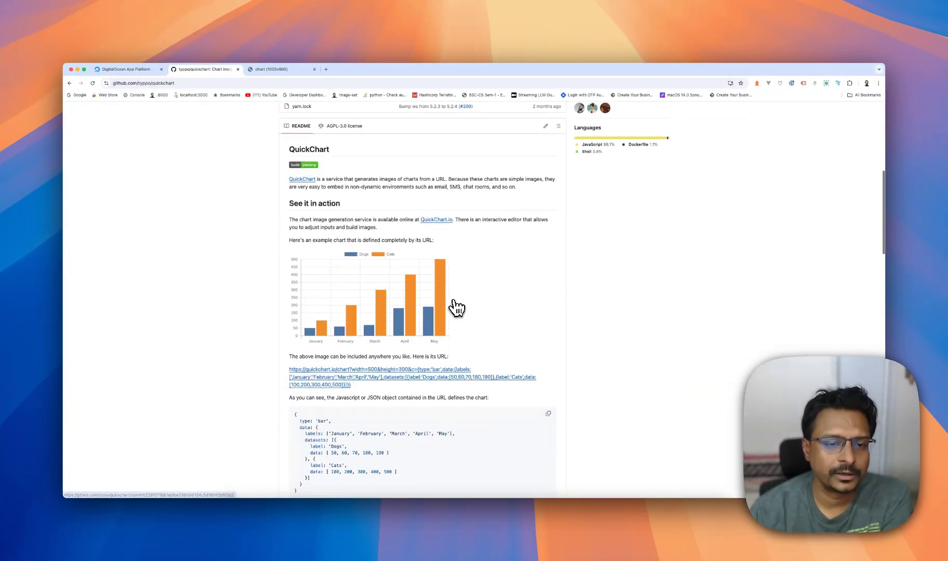
scroll("down", 3)
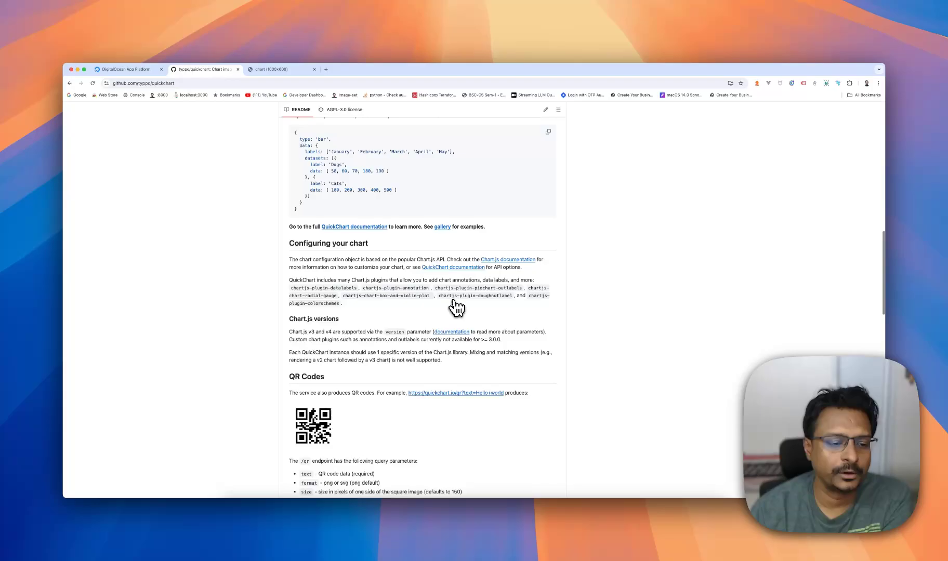
scroll("down", 3)
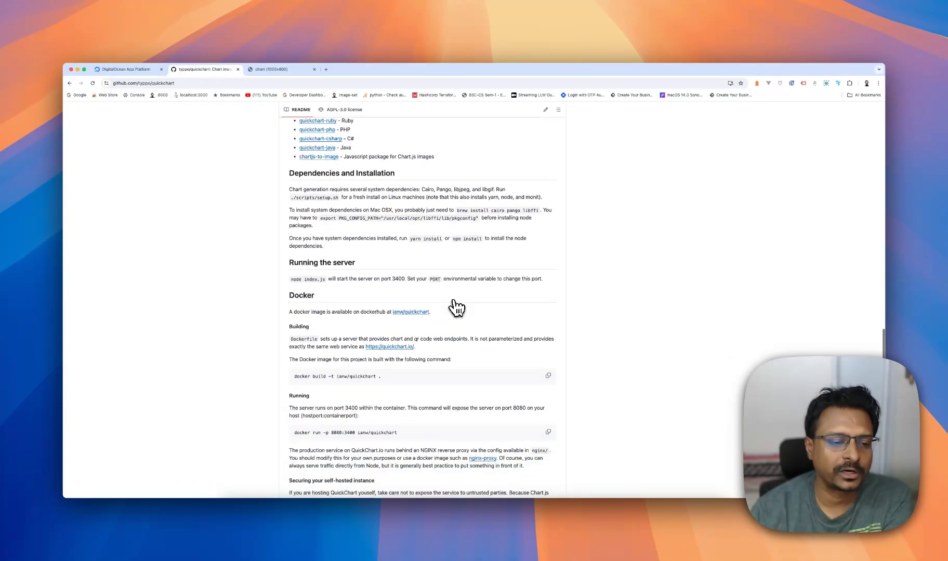
scroll("down", 3)
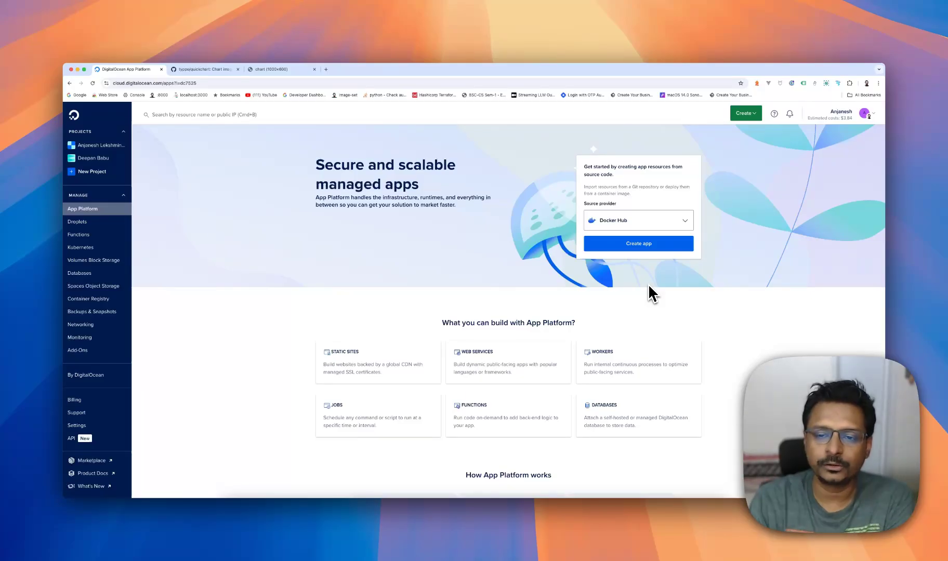
mouse_move(624, 232)
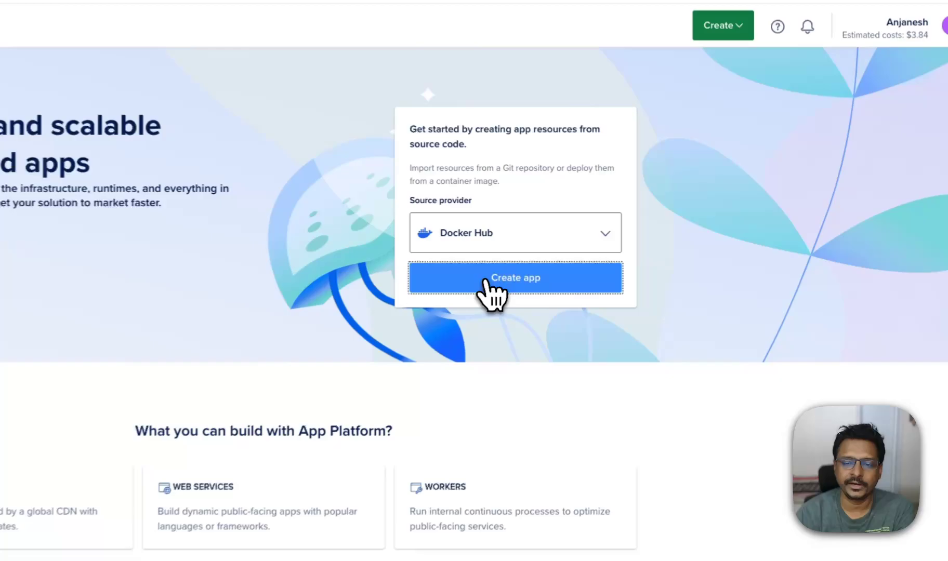
Create an app from Docker Hub with repository ianw/quickchart and continue
left_click(516, 278)
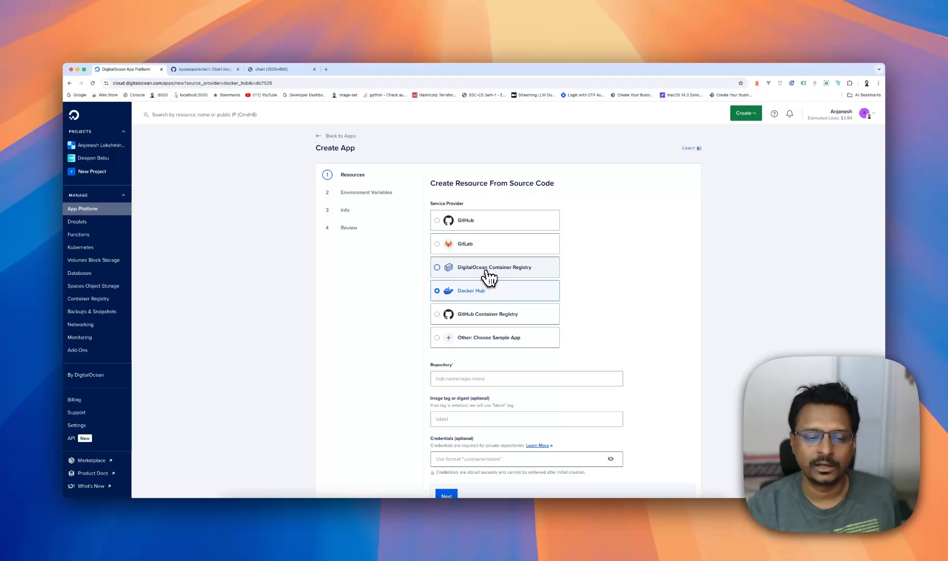
type("ianw/quickchart")
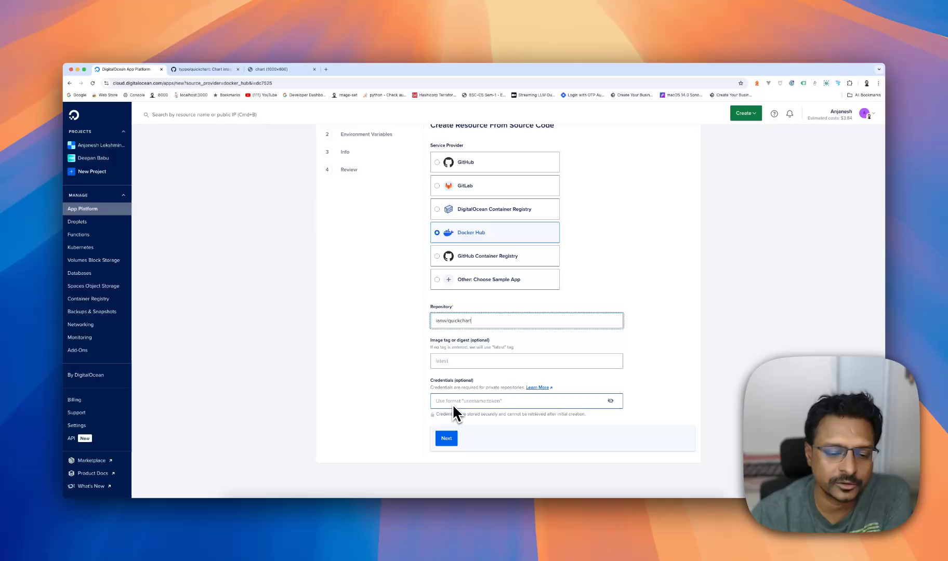
left_click(446, 438)
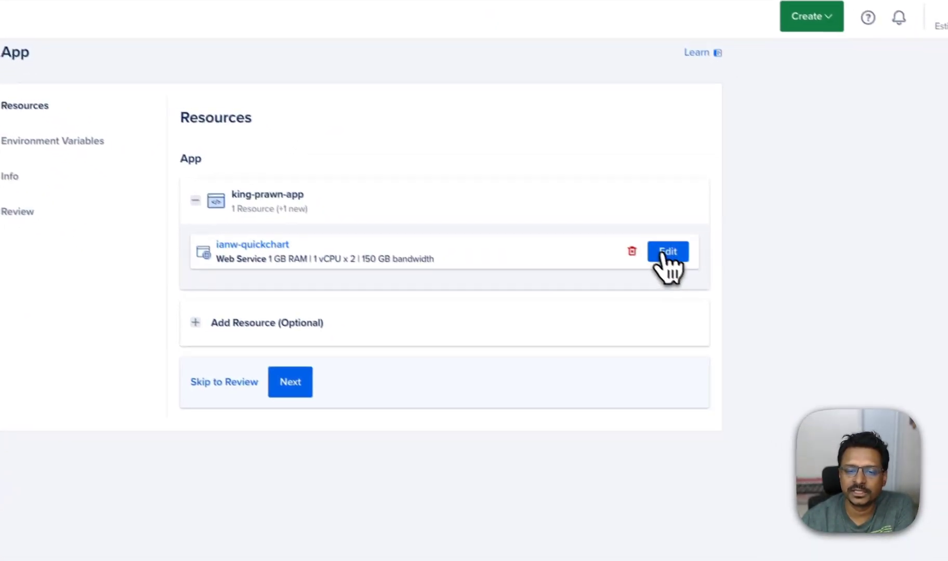
Set the ianw-quickchart service to the $5/mo 512 MB size with port 3400 and save
left_click(667, 252)
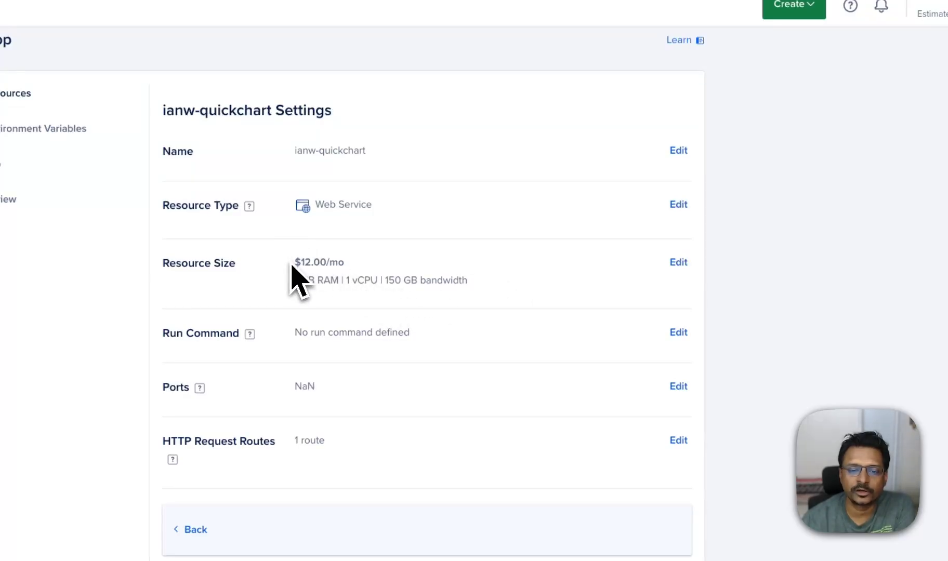
left_click(677, 262)
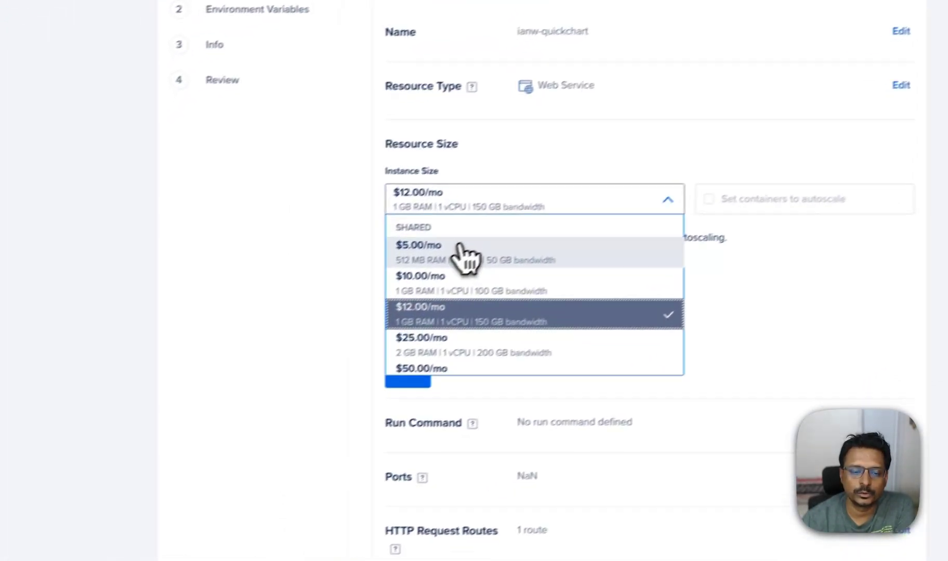
left_click(416, 245)
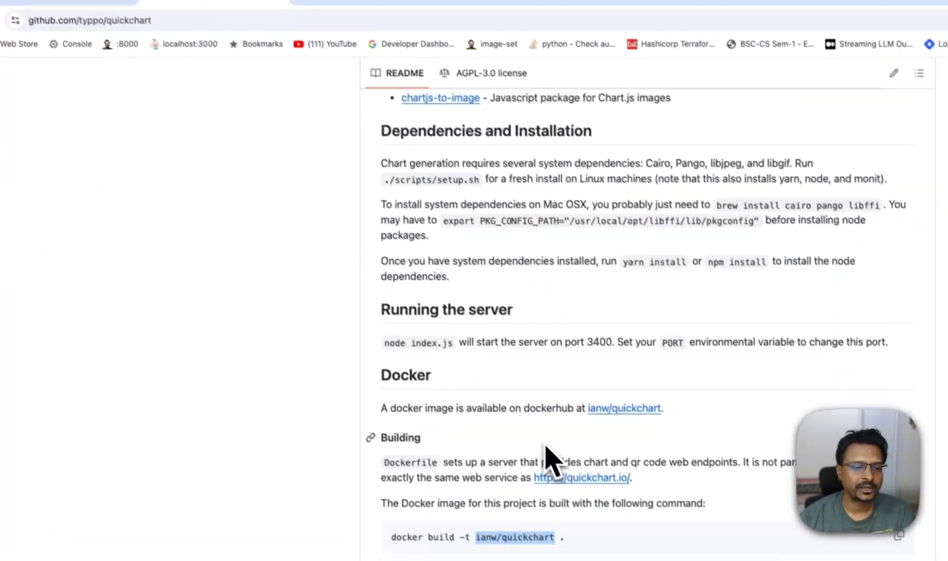
scroll("up", 3)
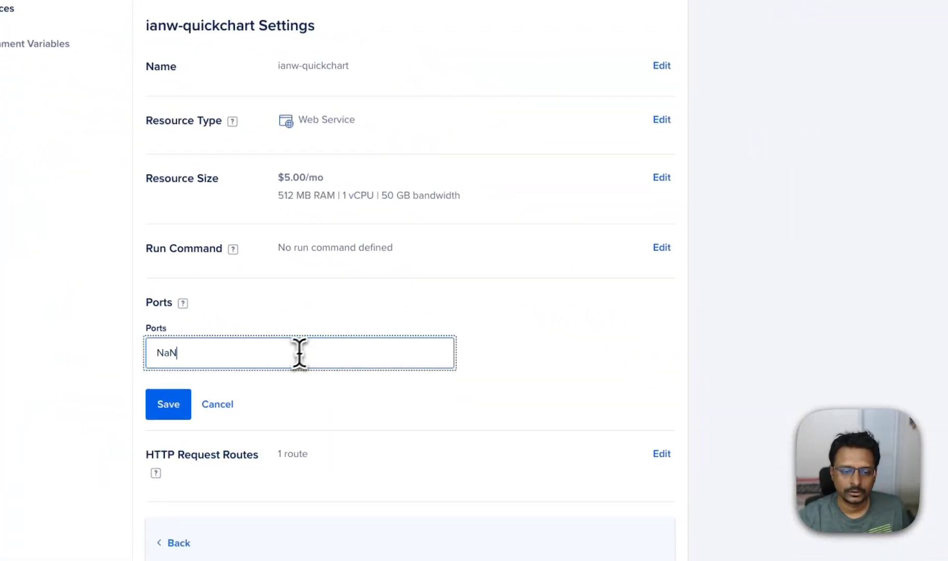
type("3400")
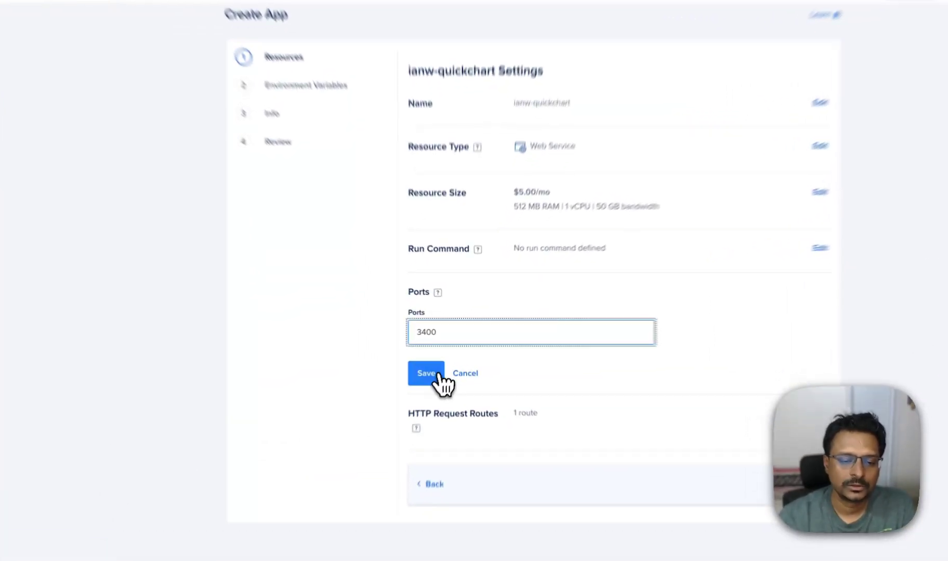
left_click(426, 373)
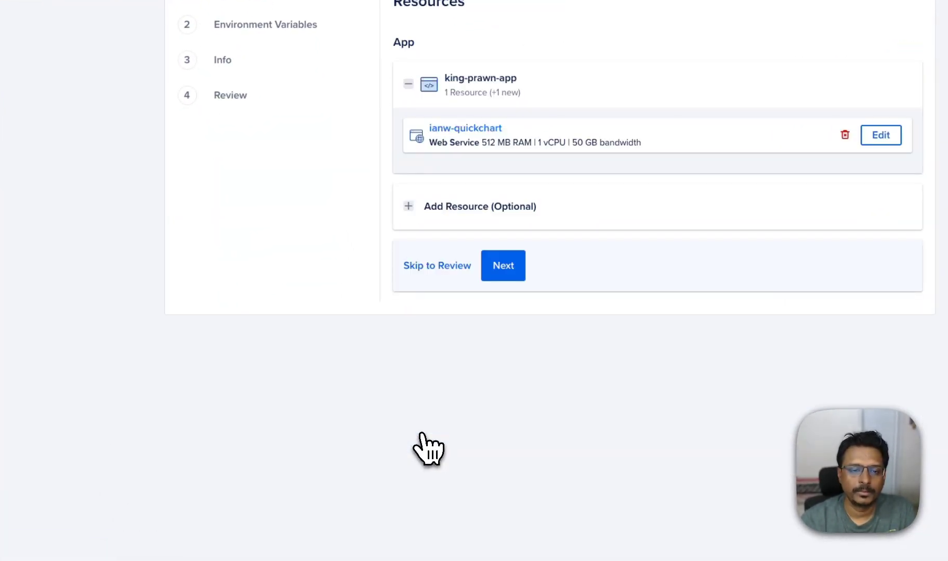
Continue past the resources, environment and app info steps and create the app resources
left_click(503, 266)
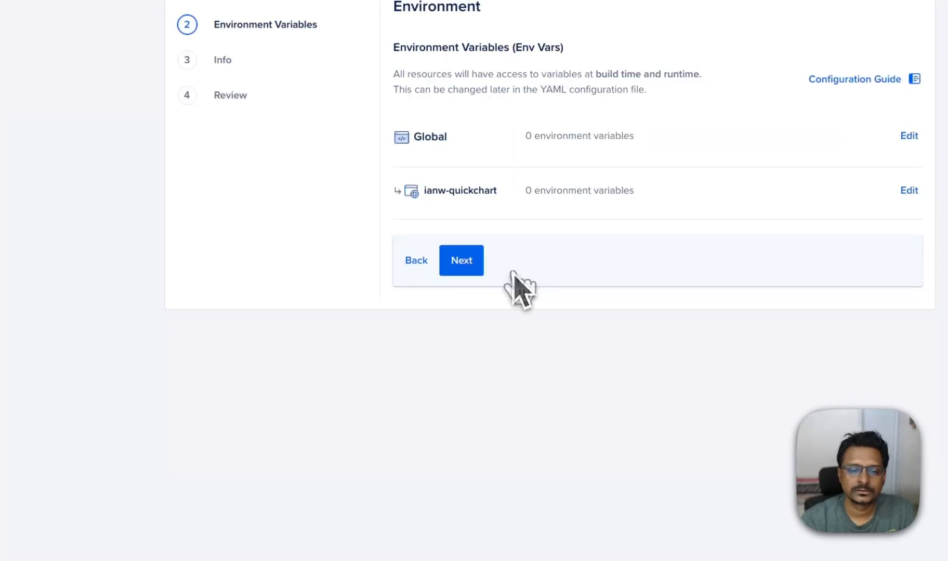
left_click(461, 261)
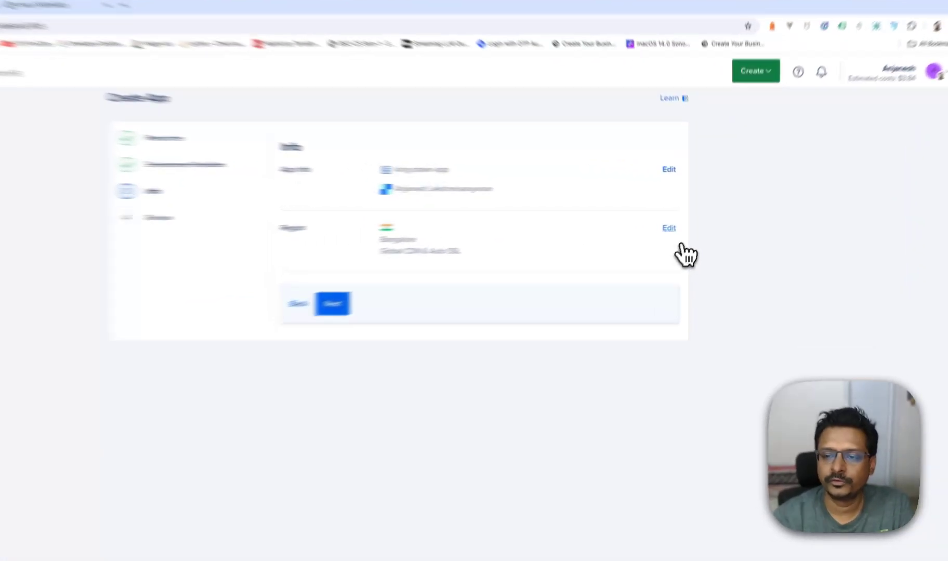
left_click(237, 294)
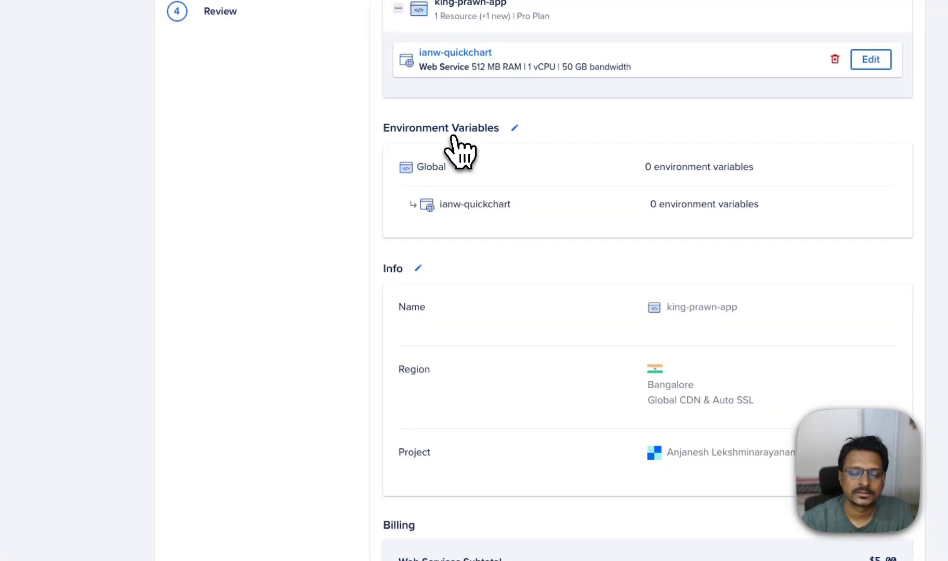
scroll("down", 3)
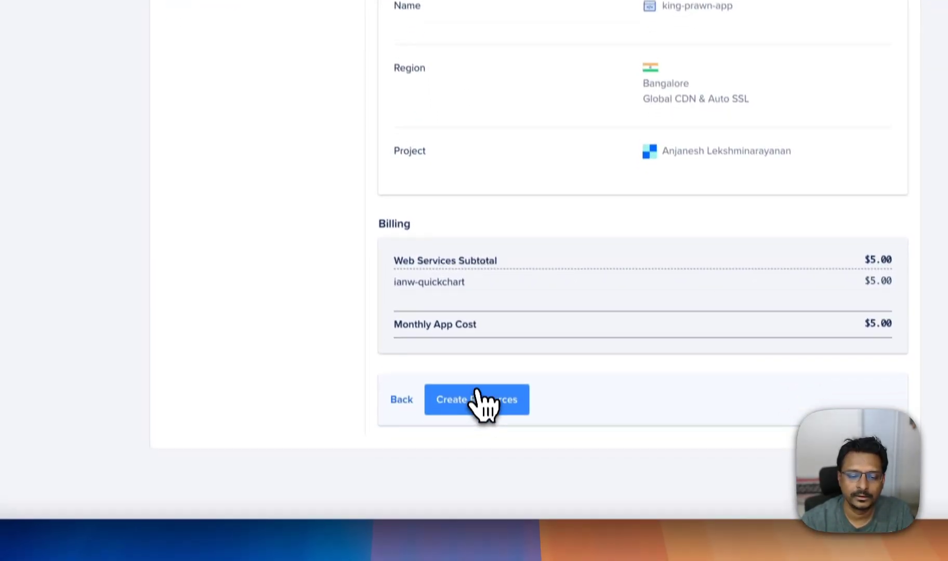
left_click(476, 400)
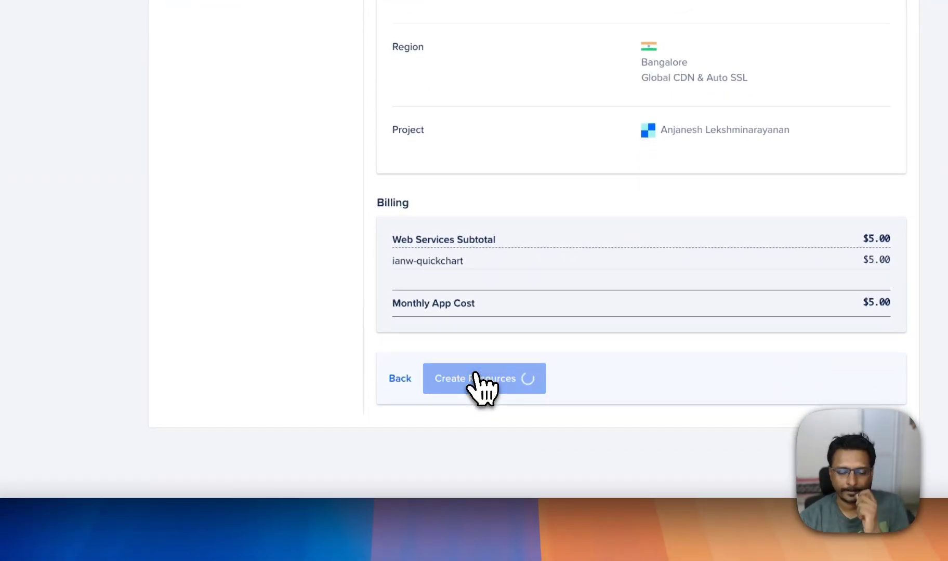
Follow the king-prawn-app deployment progress until it goes live and check console access
left_click(485, 378)
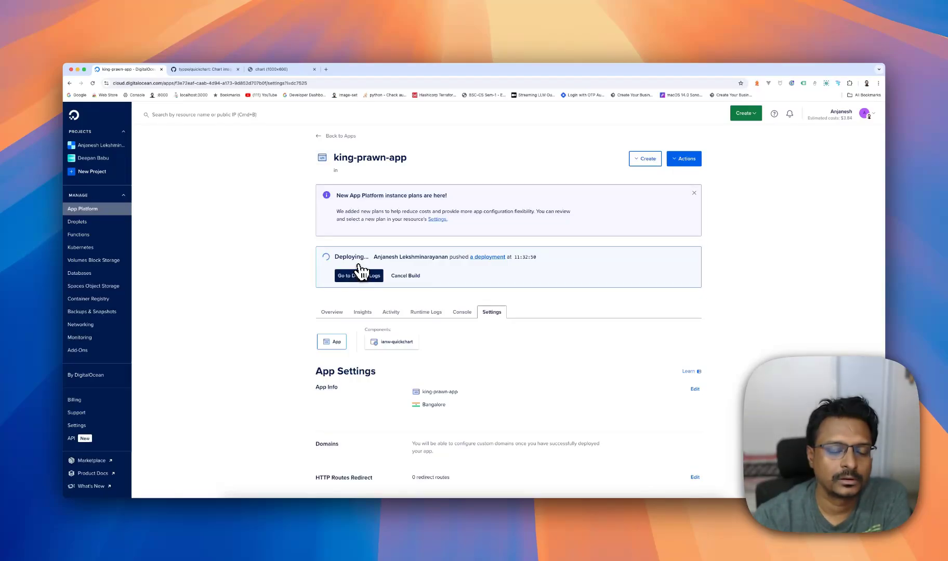
mouse_move(409, 281)
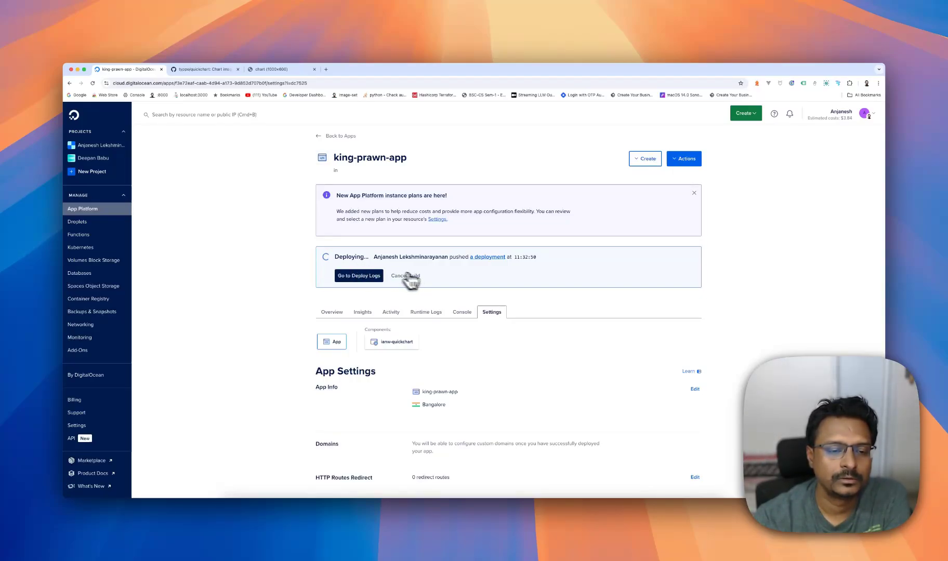
scroll("down", 3)
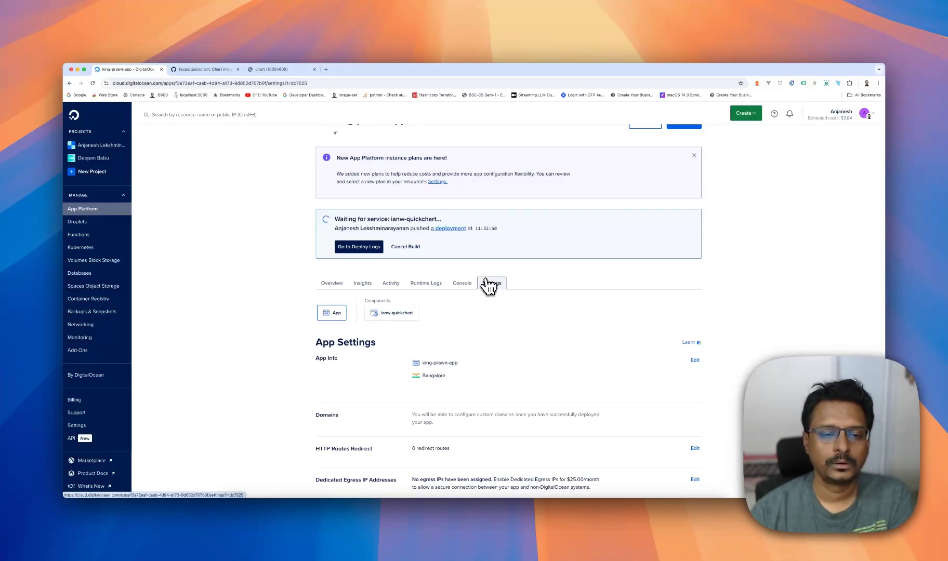
left_click(491, 283)
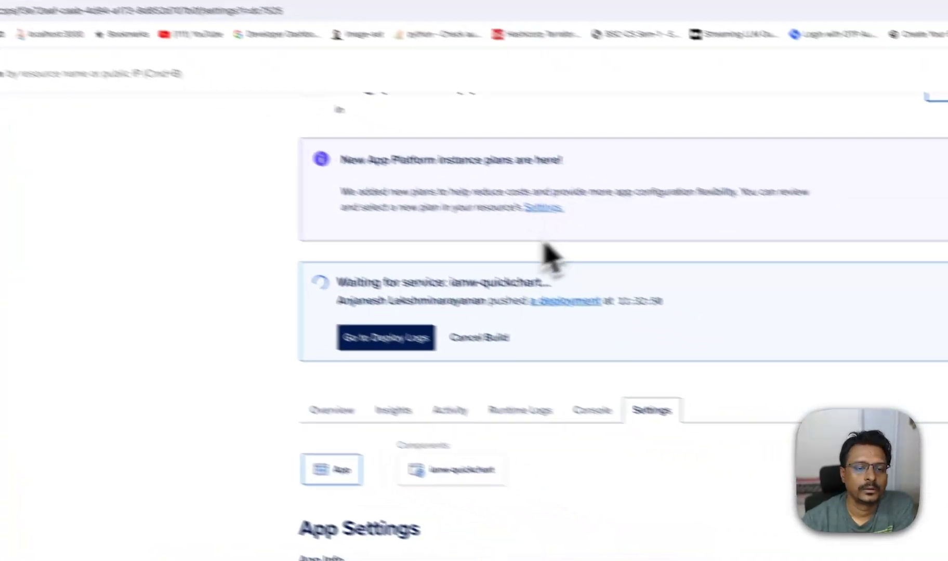
scroll("down", 3)
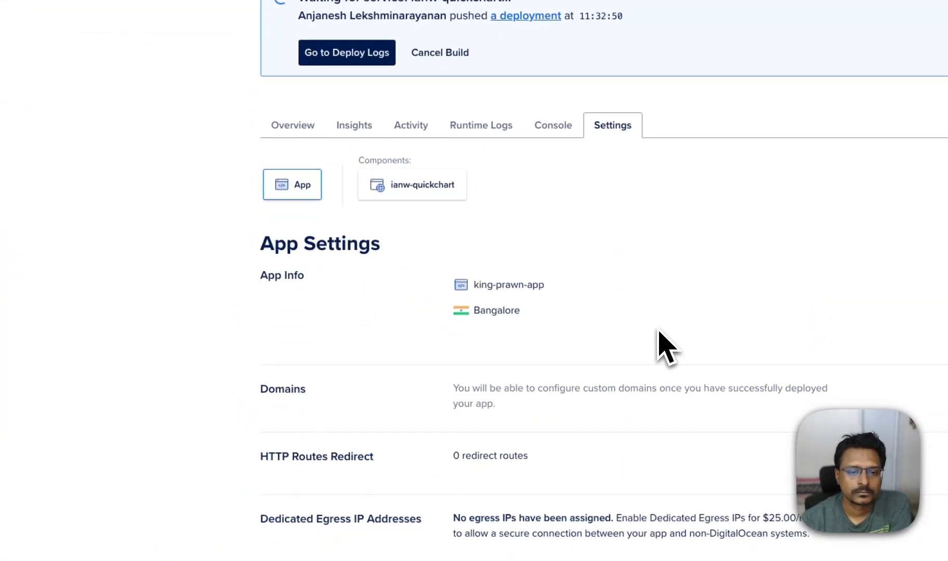
left_click(552, 125)
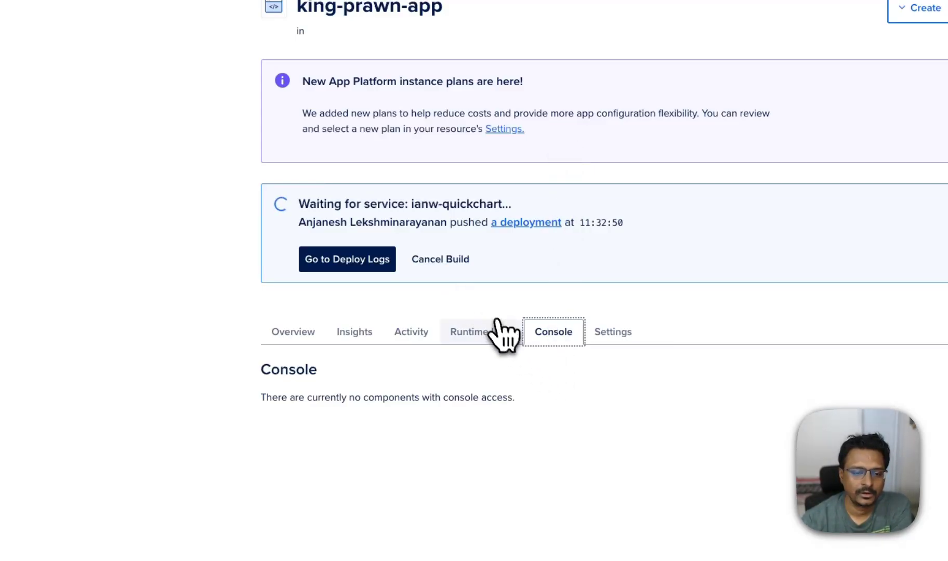
Browse the Activity, Insights and Overview tabs, then list the container's files with ls -la in the console
left_click(411, 332)
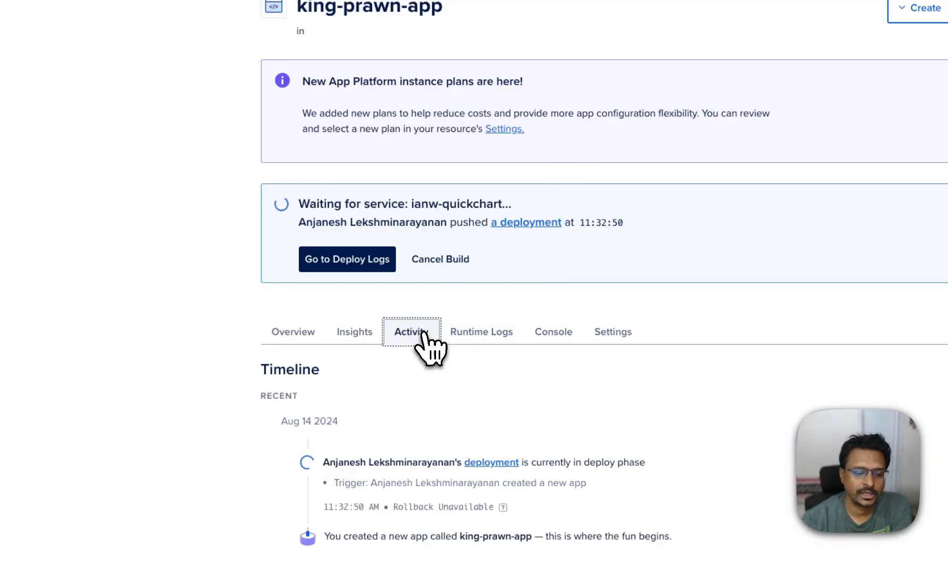
left_click(354, 333)
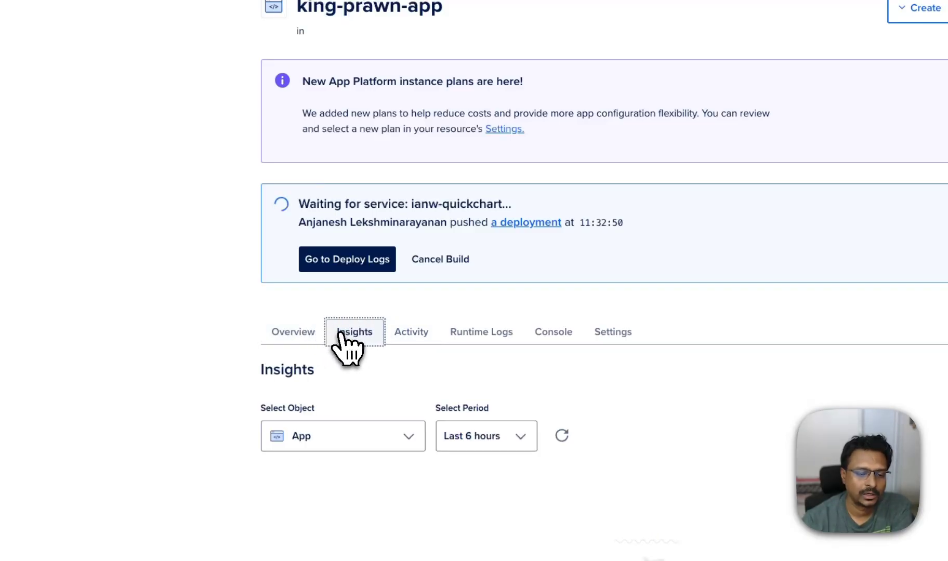
left_click(293, 331)
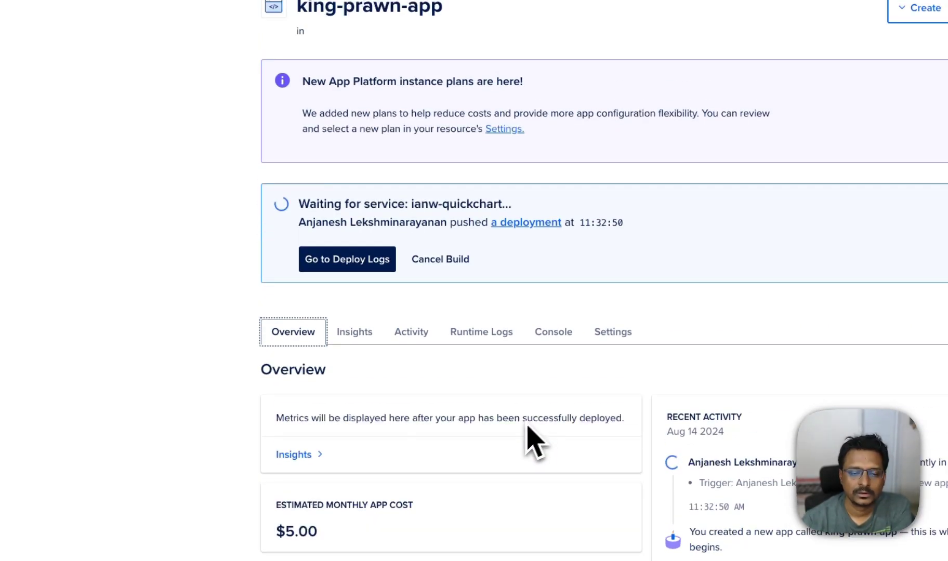
left_click(553, 287)
type("ls -la")
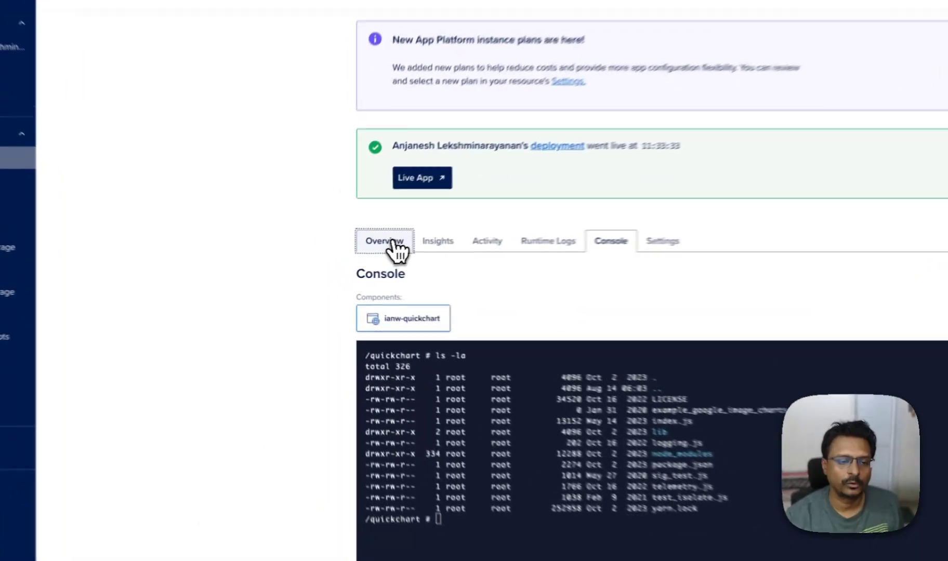
Open the live ondigitalocean.app address and browse the QuickChart example gallery
left_click(385, 241)
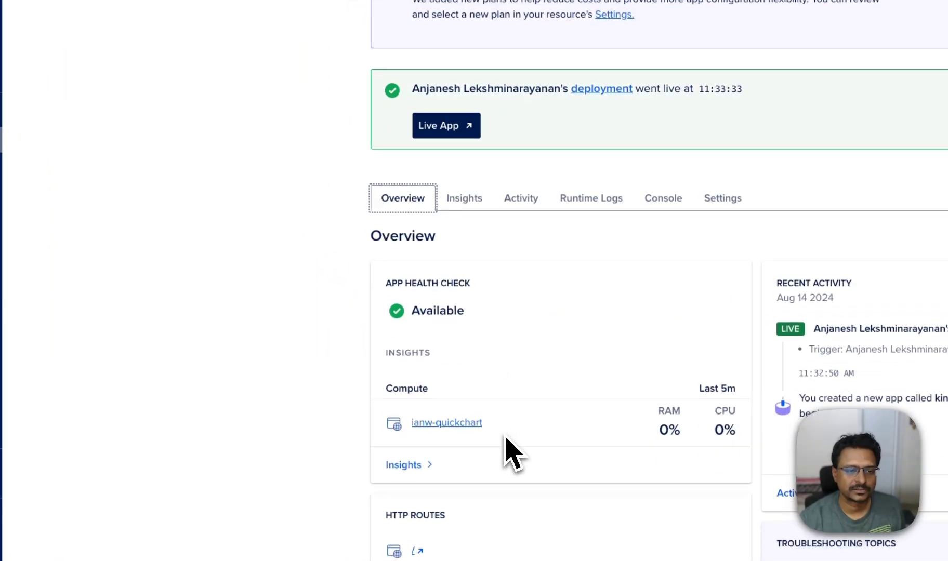
left_click(446, 125)
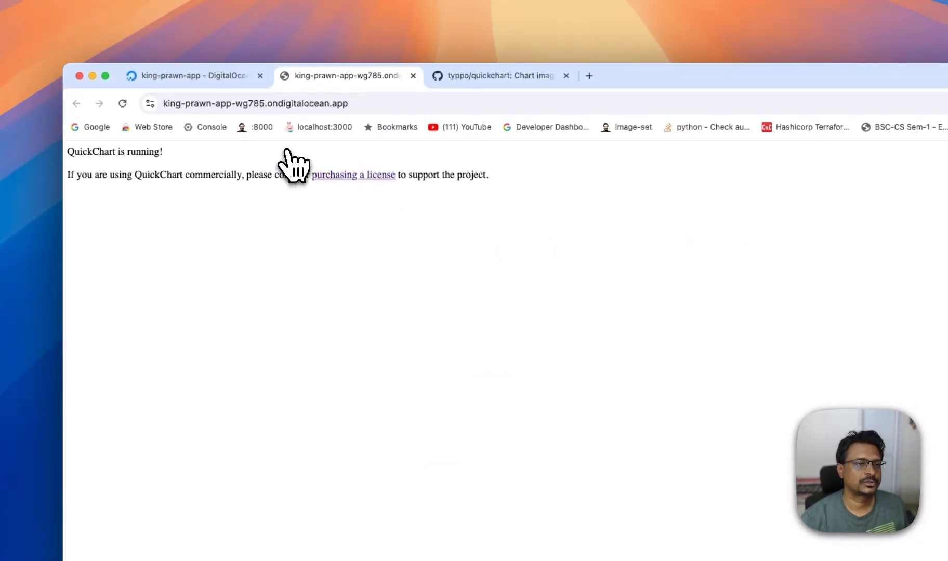
left_click(498, 76)
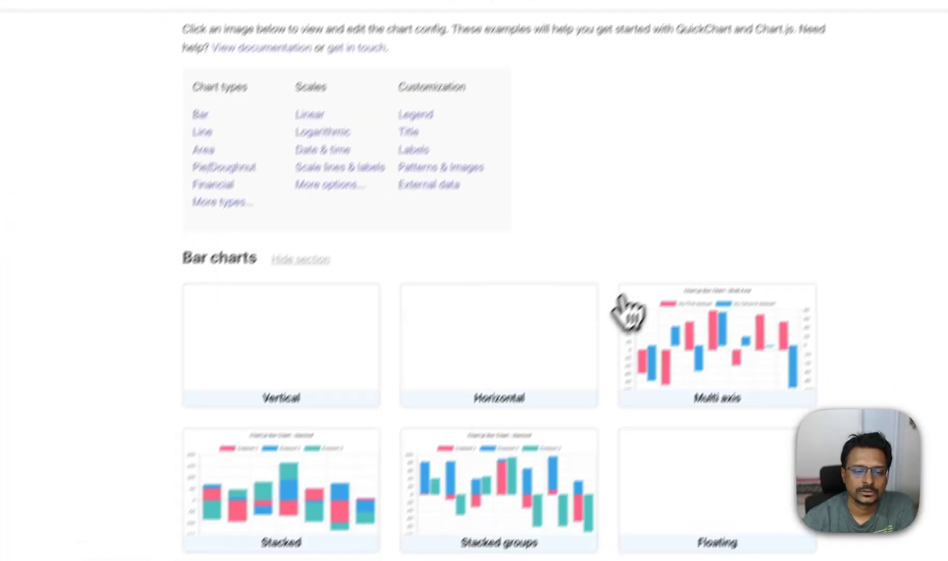
scroll("down", 3)
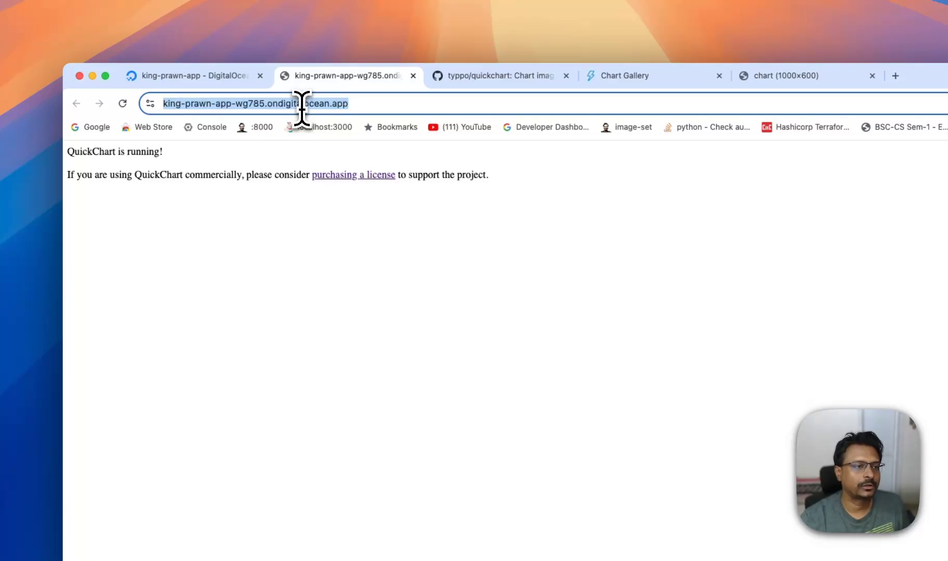
Request a stacked bar chart URL from the live app domain and confirm it renders
left_click(188, 76)
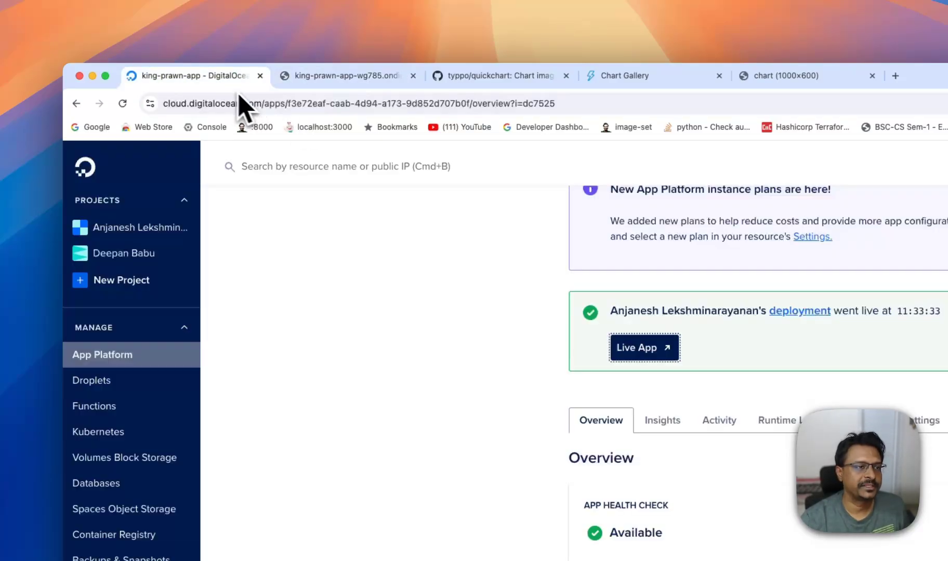
left_click(347, 76)
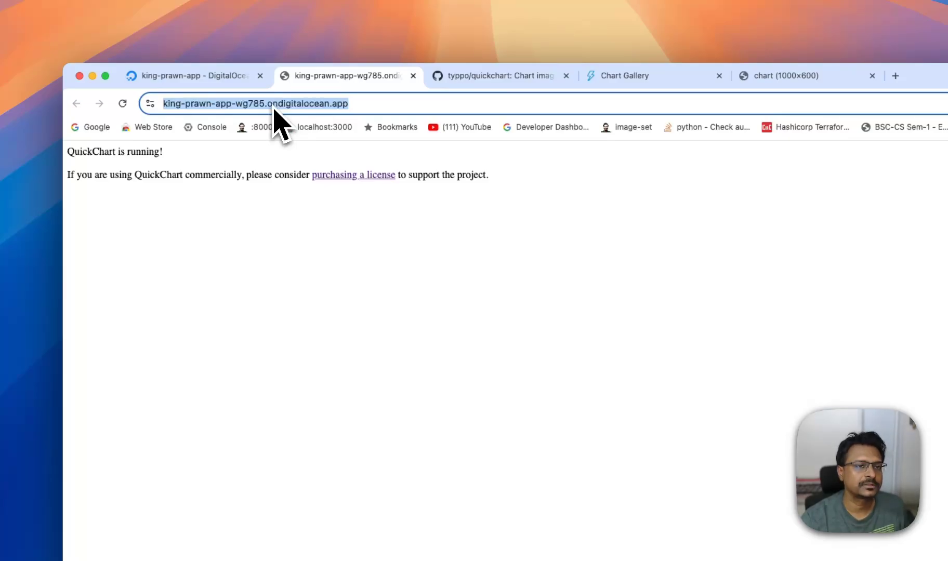
left_click(786, 76)
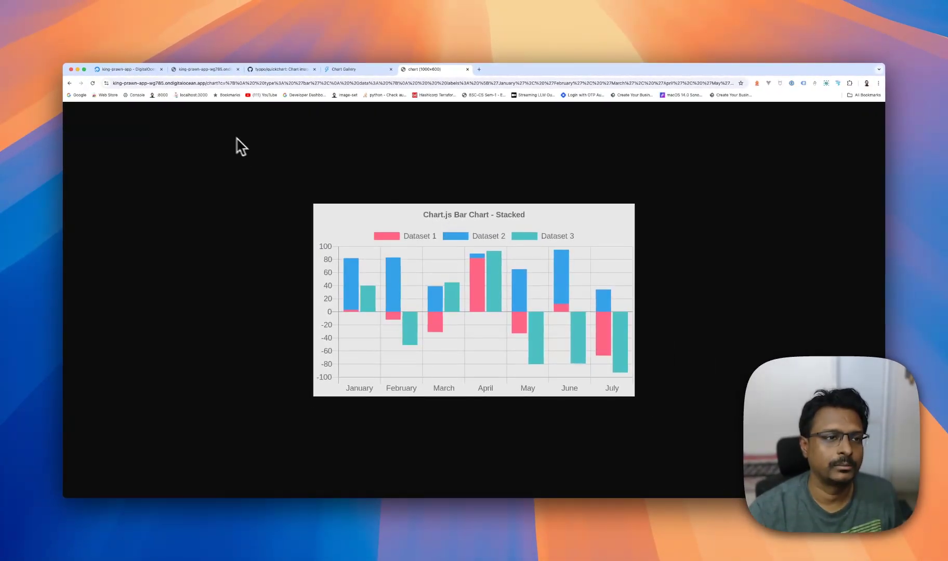
mouse_move(170, 109)
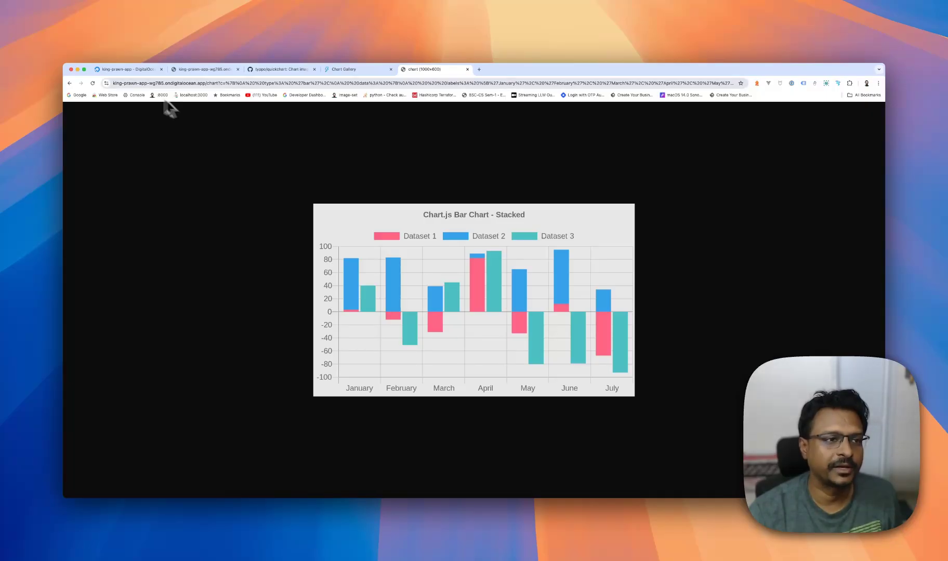
mouse_move(415, 187)
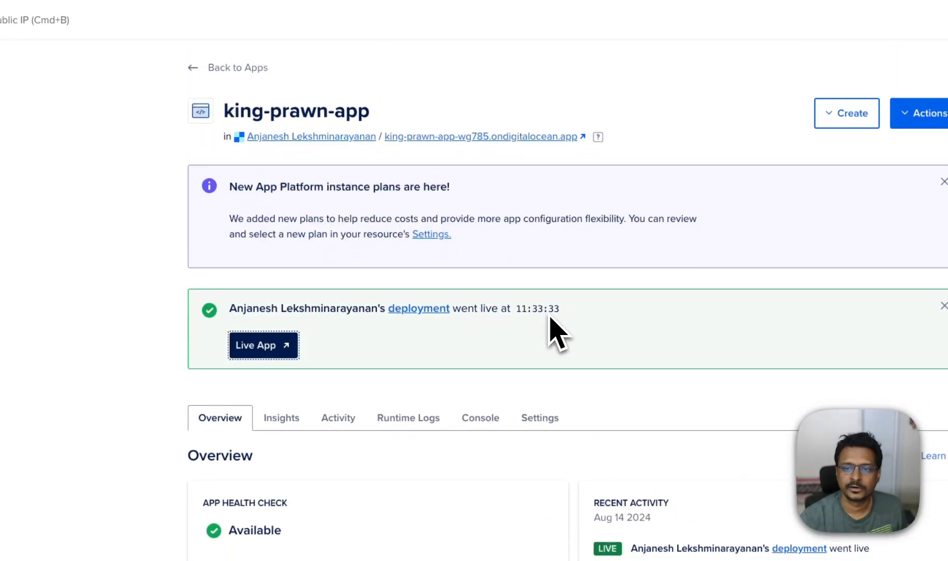
In the app settings, start adding a custom domain with the 'charts.' subdomain
left_click(539, 407)
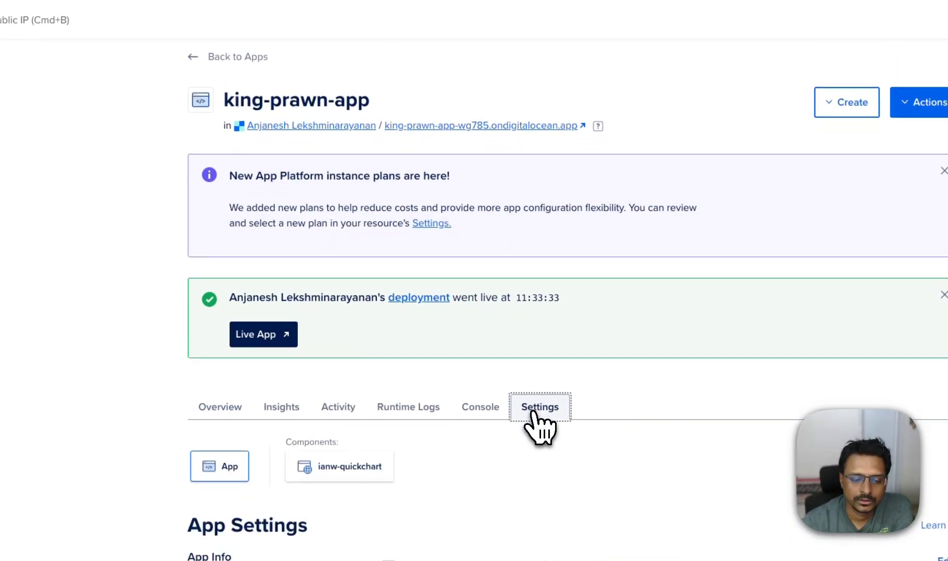
scroll("down", 3)
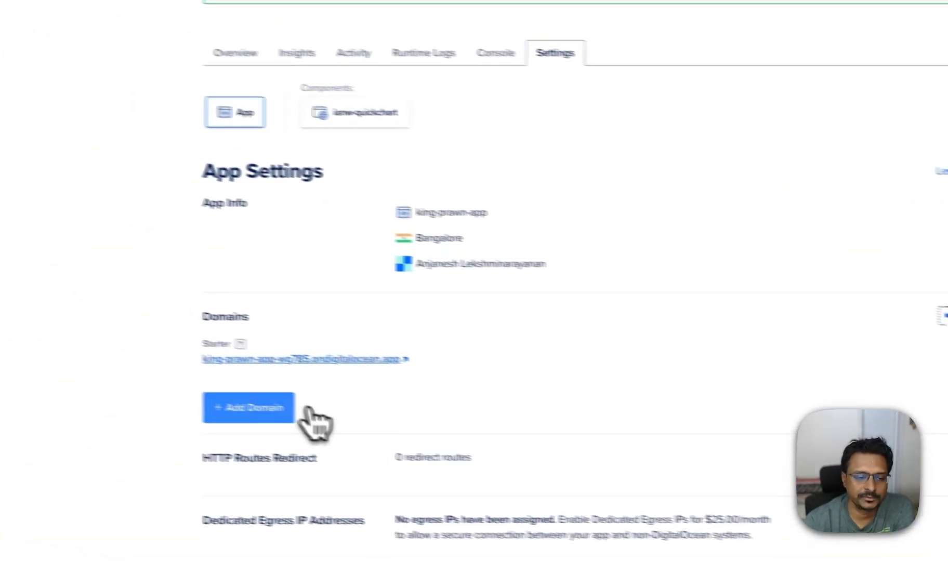
left_click(248, 407)
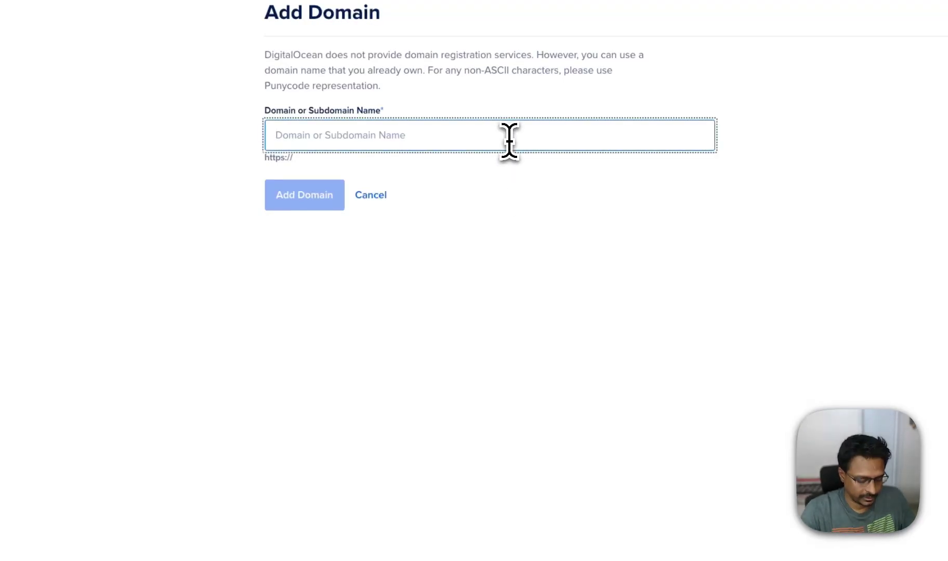
type("charts.anjanesh.in")
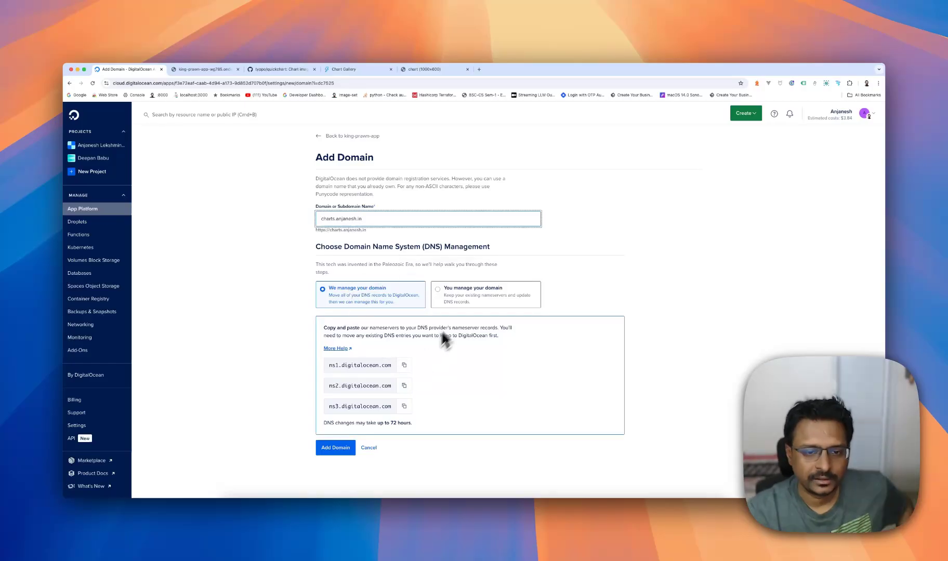
Compare self-managed and DigitalOcean-managed DNS options, then cancel adding the domain
left_click(437, 287)
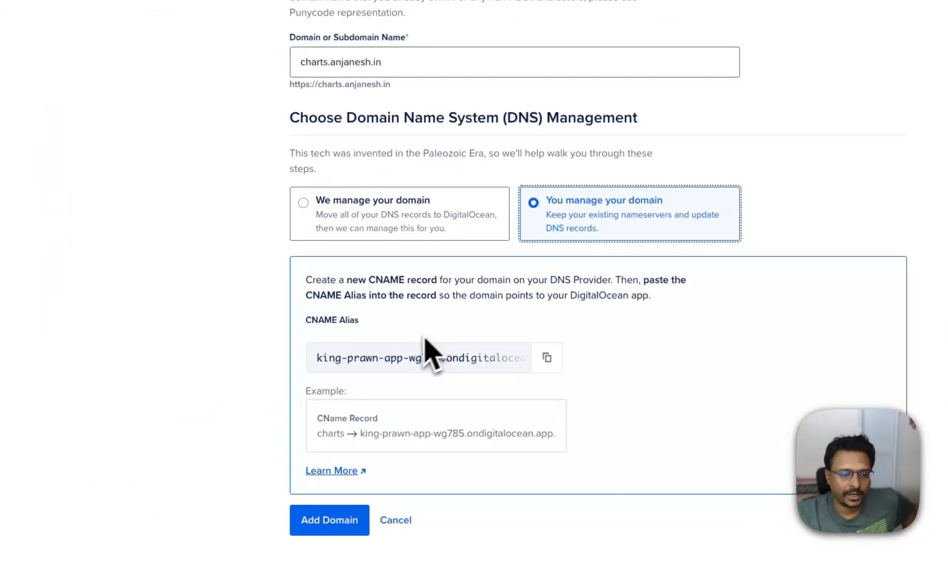
left_click(304, 202)
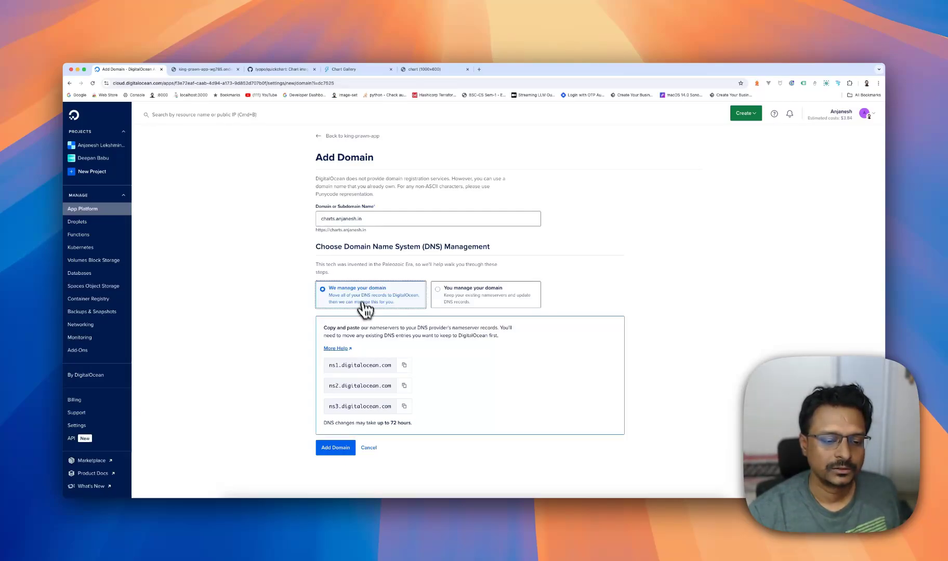
mouse_move(369, 448)
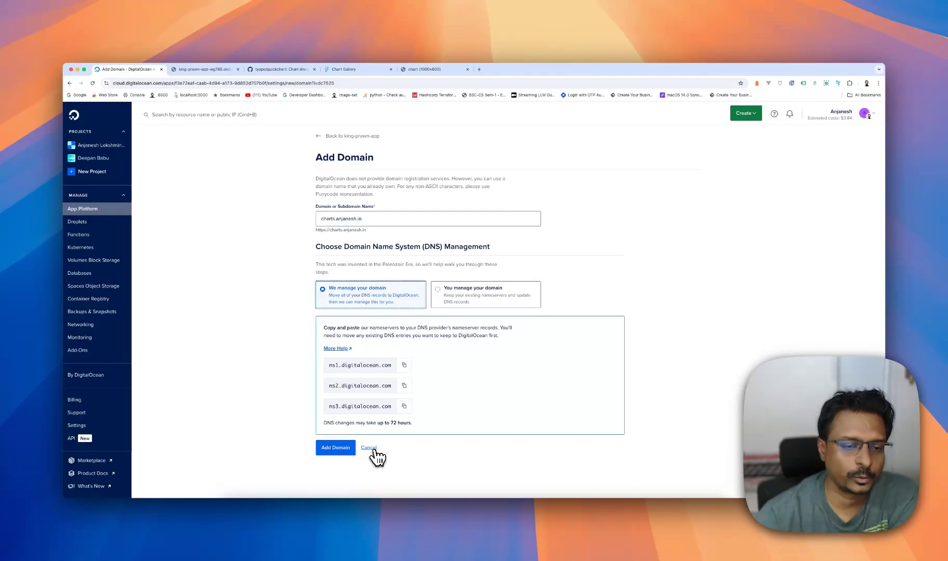
left_click(367, 448)
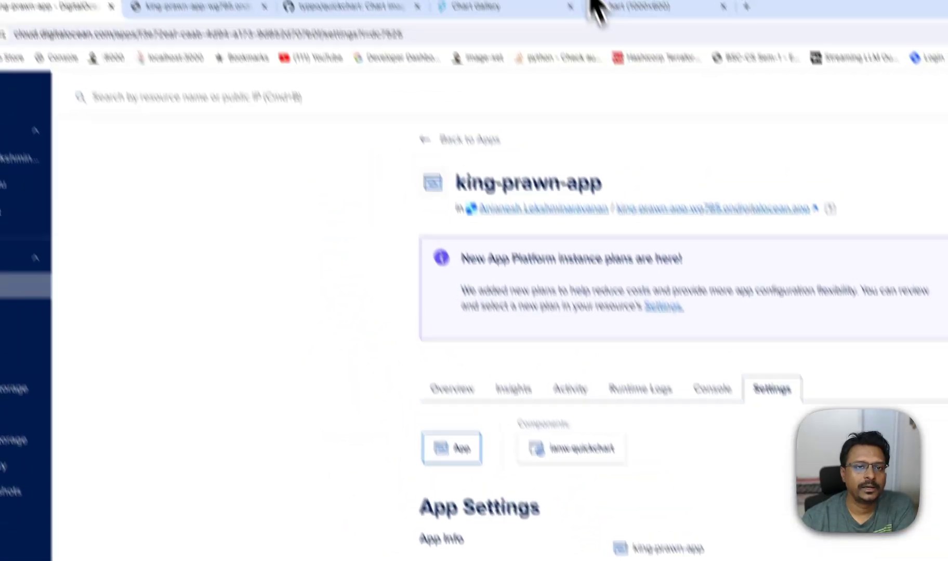
Check the live QuickChart page, then open a console session on the king-prawn-app quickchart component
left_click(339, 75)
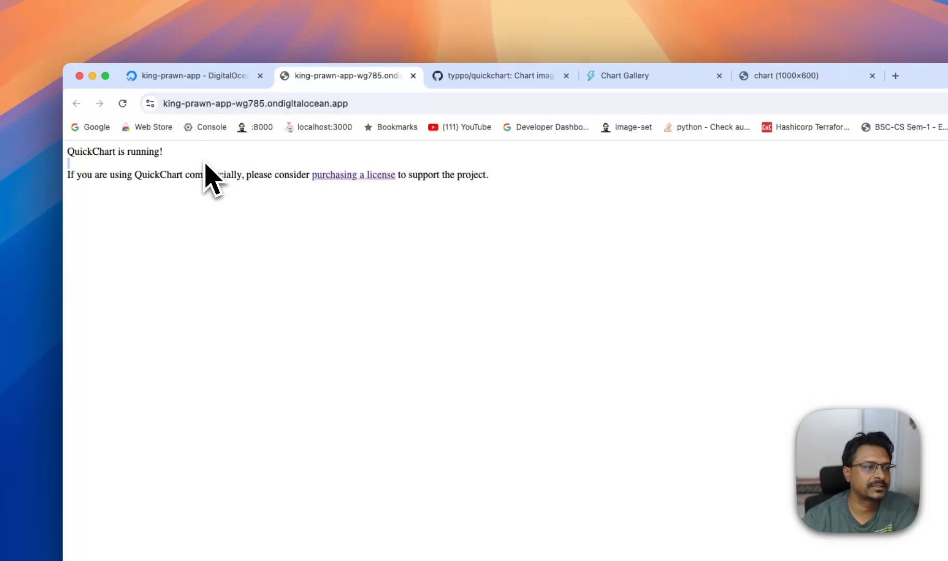
left_click(189, 76)
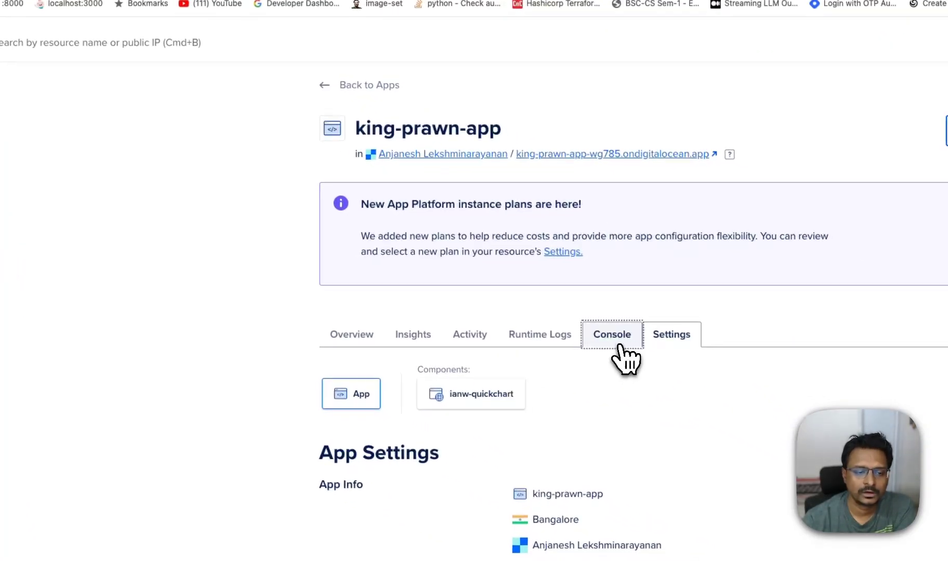
left_click(611, 335)
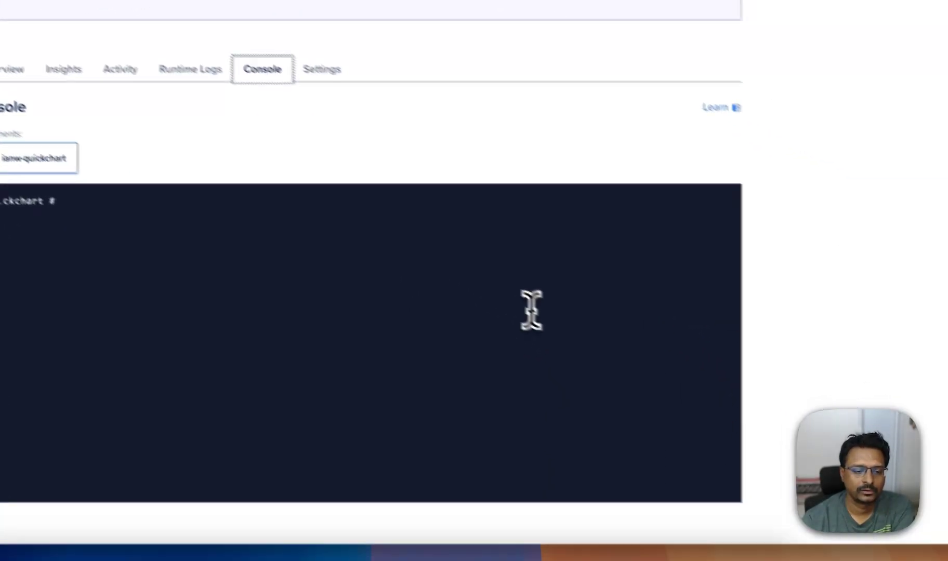